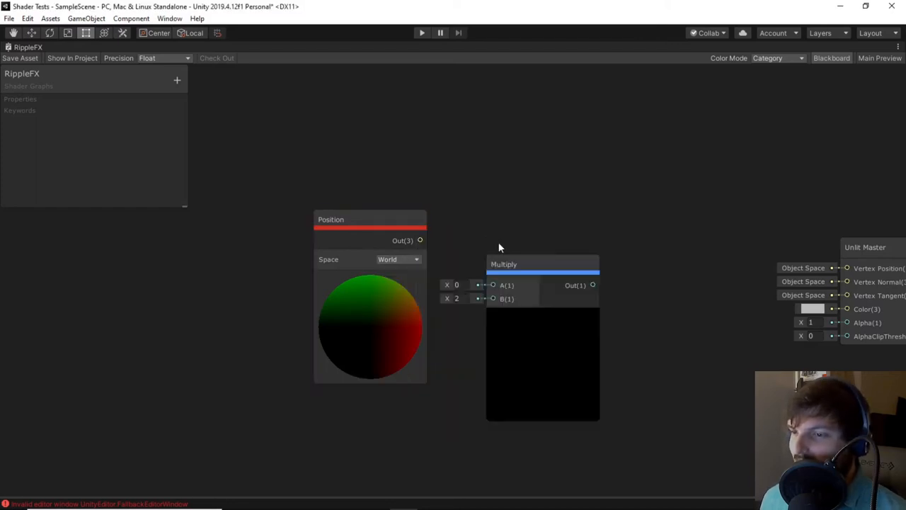
# - Feed Position into Multiply A and a new Vector1 Scale property into Multiply B
pyautogui.moveTo(419, 241); pyautogui.dragTo(539, 244)
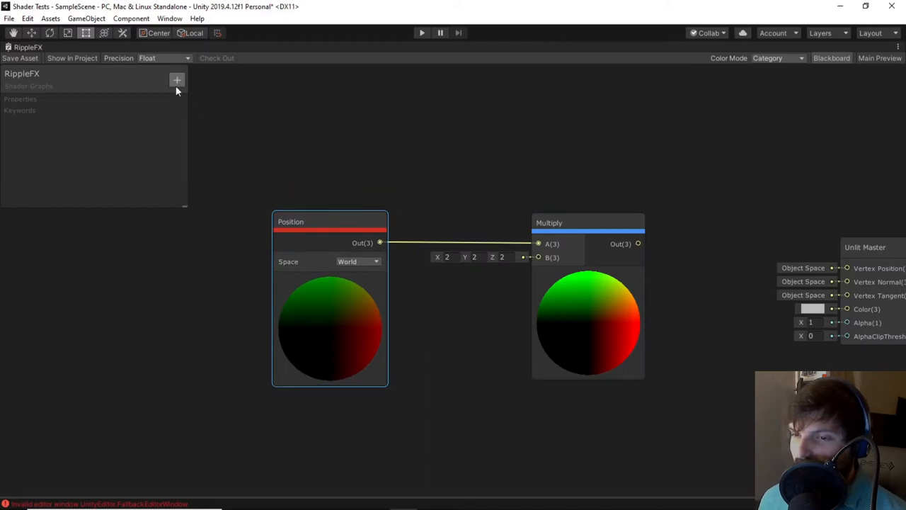
pyautogui.click(175, 79)
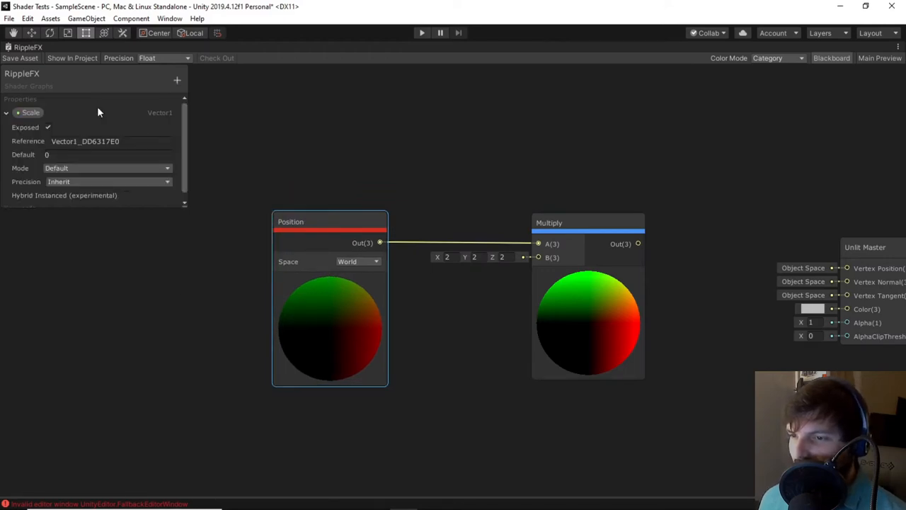
pyautogui.click(107, 155)
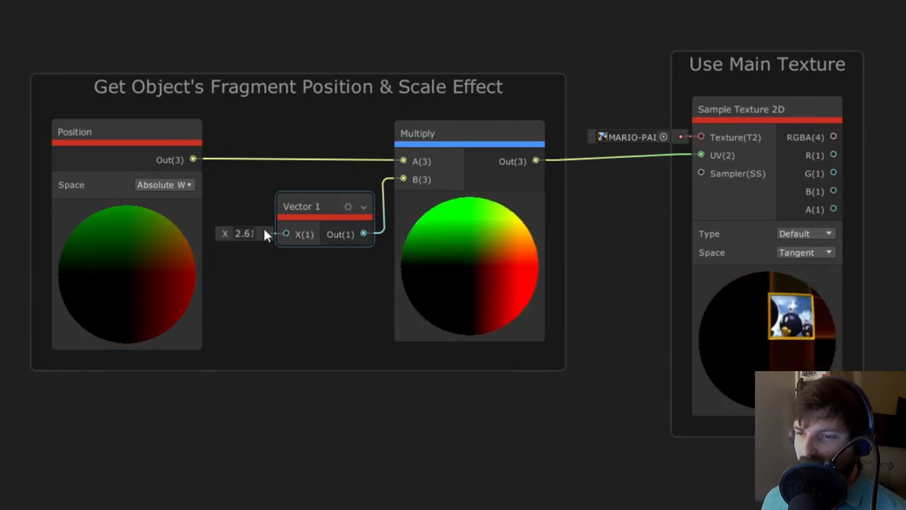
pyautogui.moveTo(244, 233); pyautogui.dragTo(244, 243)
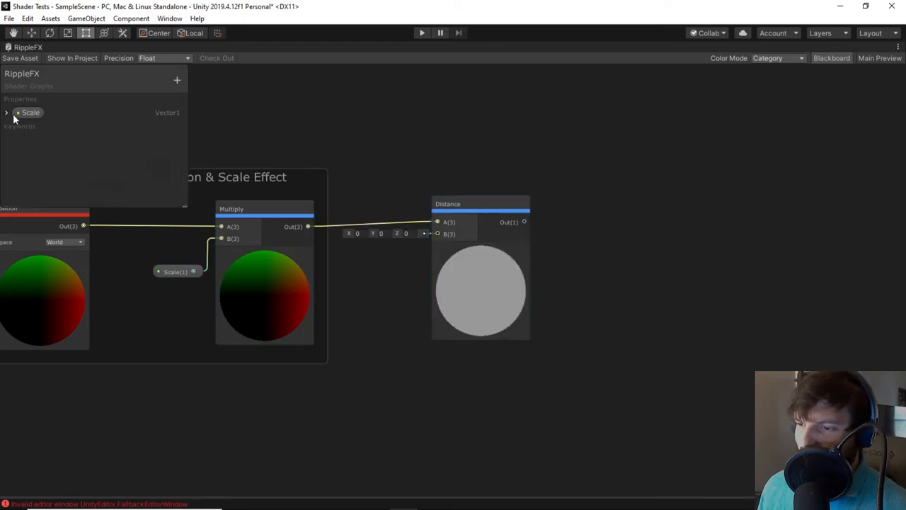
# - Add a Vector4 property named Origin feeding the Distance node, grouped as 'Set Origin Of Effect'
pyautogui.click(8, 113)
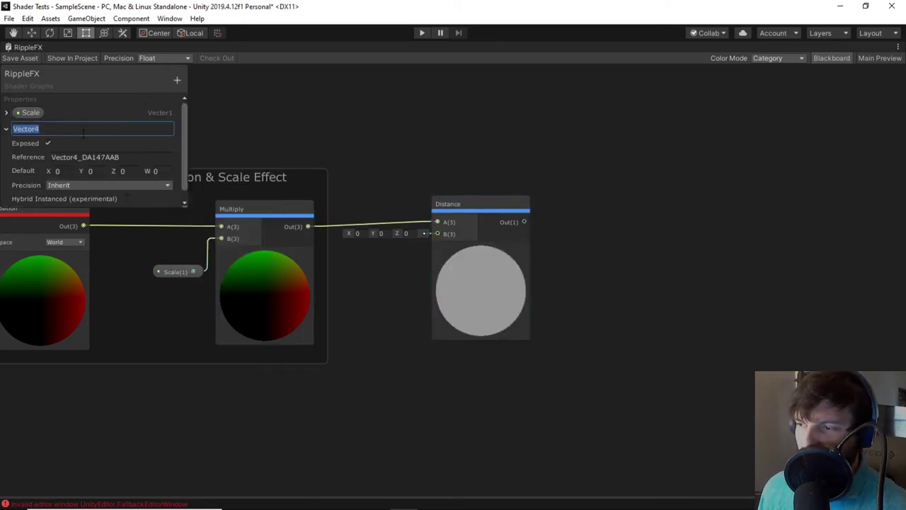
pyautogui.write('Origin')
pyautogui.write('Set')
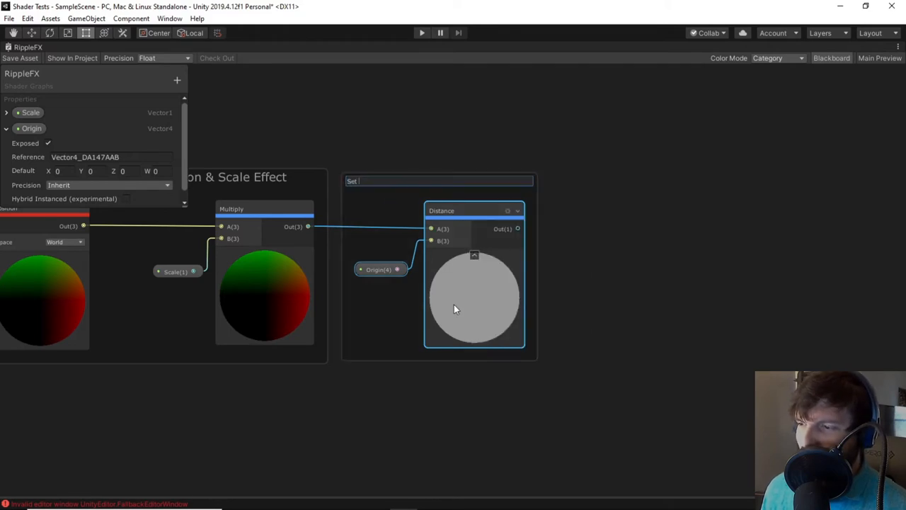
pyautogui.write('Origin Of Effect')
pyautogui.write('smo')
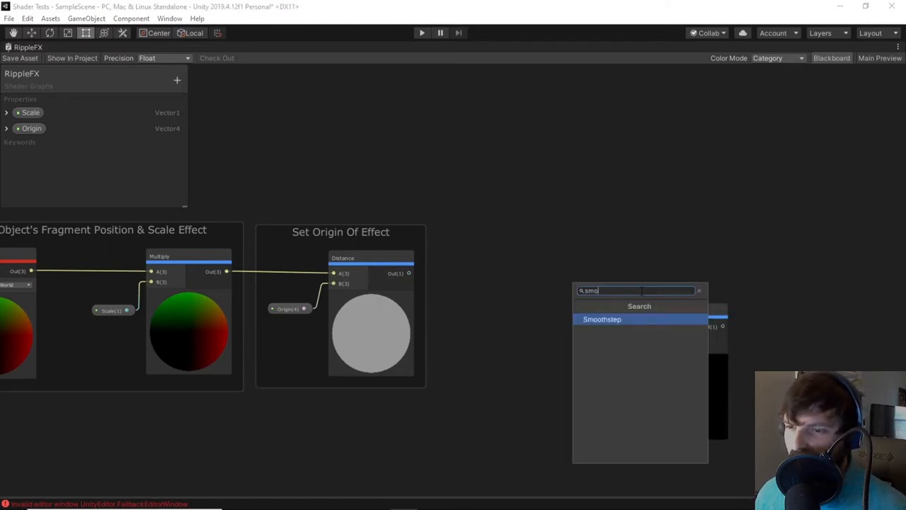
# - Feed Distance into two Smoothstep nodes, subtract them, and group them as 'Generate Ring Shape'
pyautogui.click(601, 319)
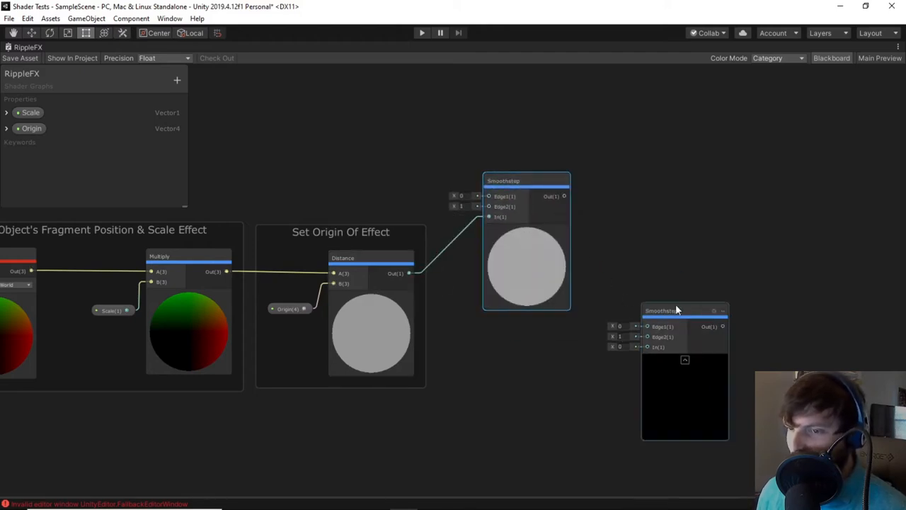
pyautogui.moveTo(677, 309); pyautogui.dragTo(529, 330)
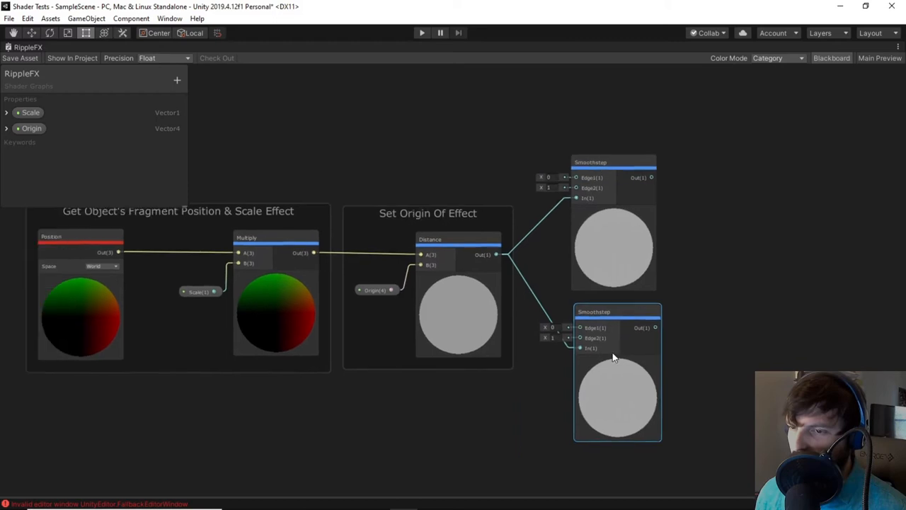
pyautogui.write('scre')
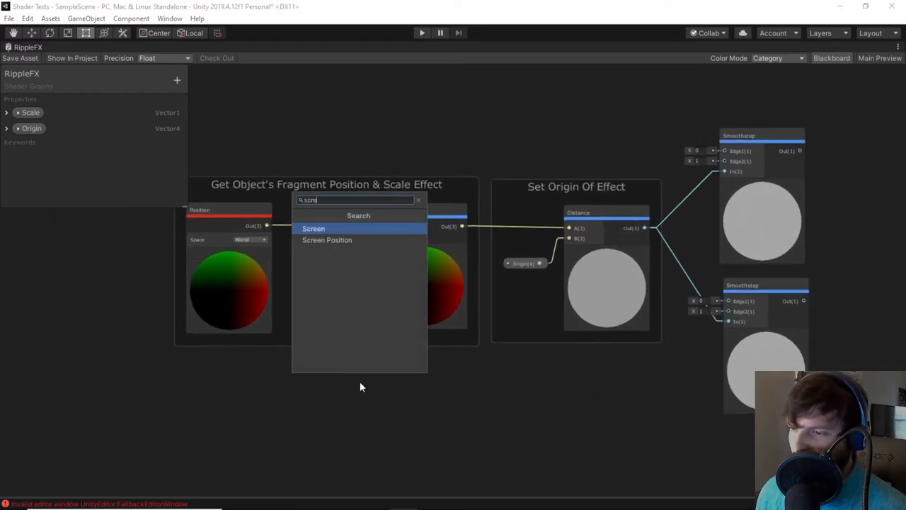
pyautogui.click(328, 241)
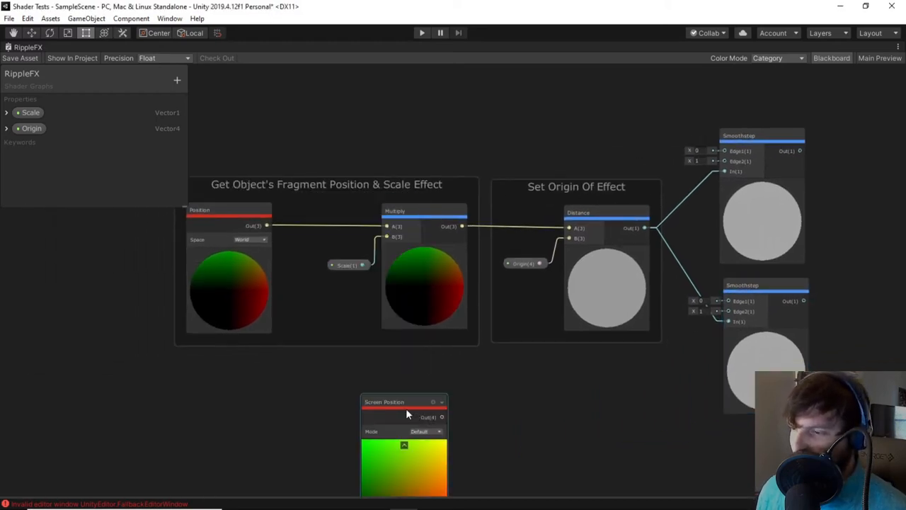
pyautogui.moveTo(404, 403); pyautogui.dragTo(327, 201)
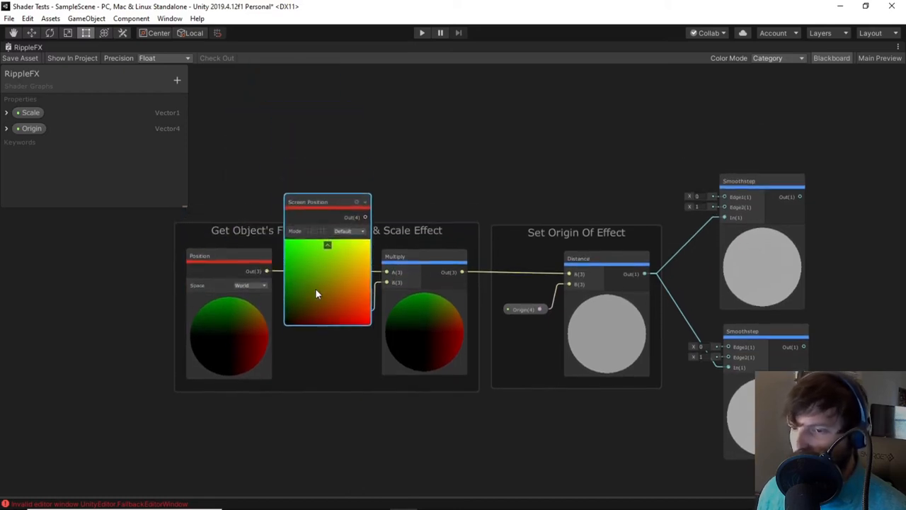
pyautogui.moveTo(327, 201); pyautogui.dragTo(294, 283)
pyautogui.write('0.3')
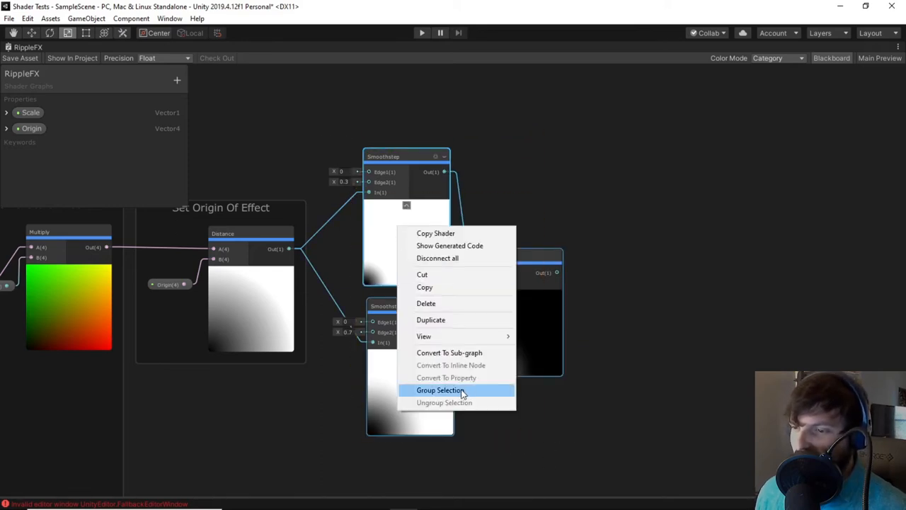
pyautogui.click(442, 389)
pyautogui.write('tim')
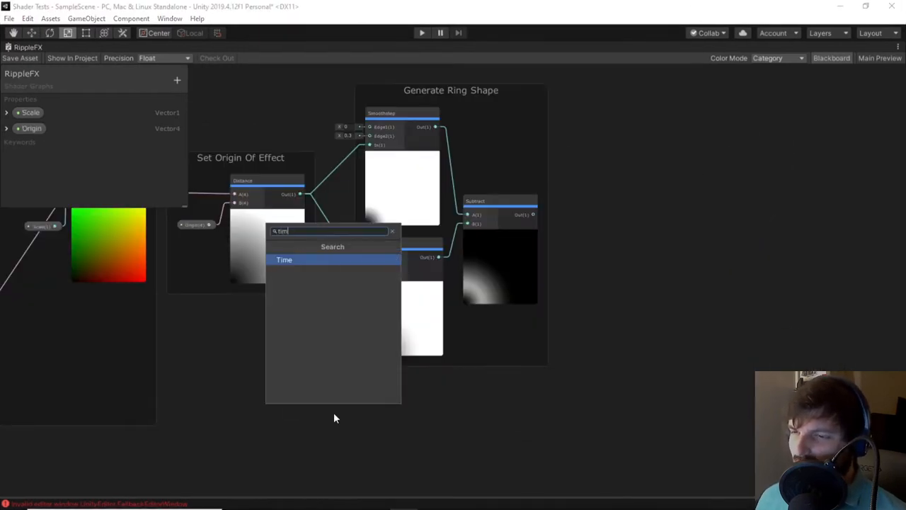
# - Add a Time node into a Multiply and a new exposed Vector1 property for ripple speed
pyautogui.click(283, 259)
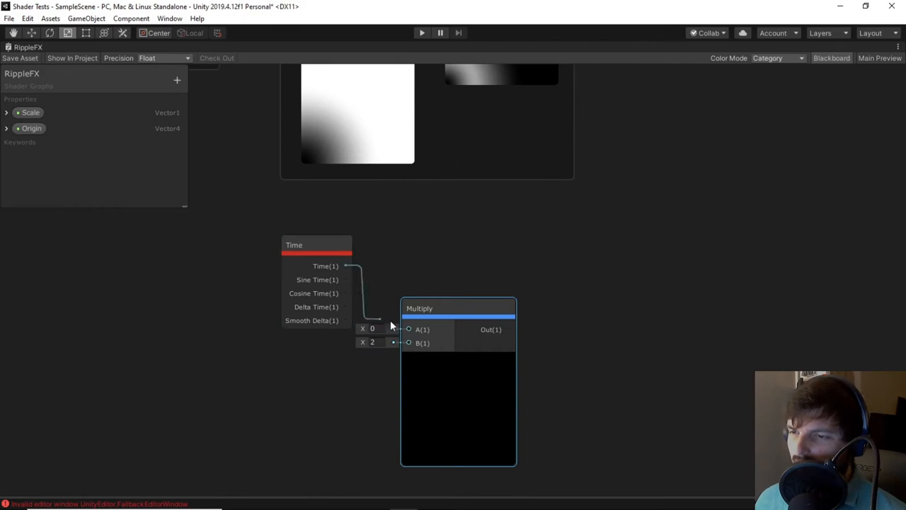
pyautogui.click(177, 79)
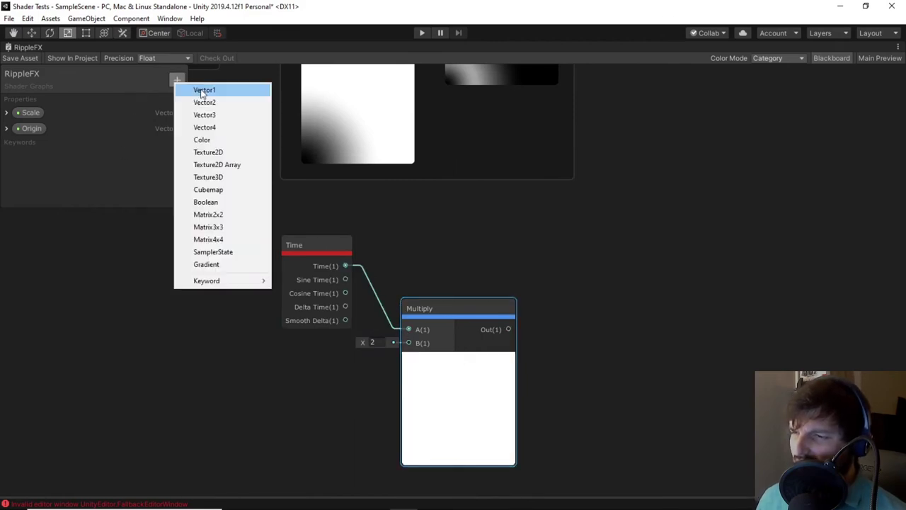
pyautogui.click(204, 89)
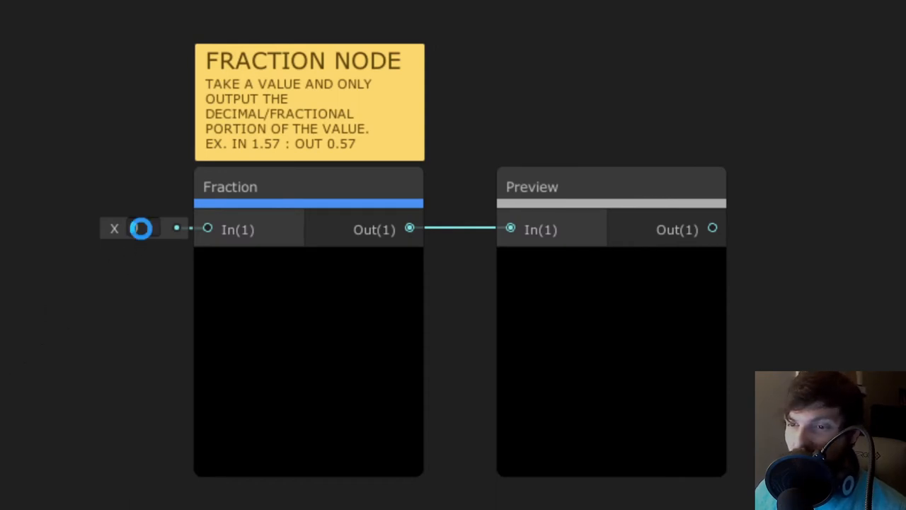
# - Set the Fraction node's In value to 1.57 so its preview outputs 0.57
pyautogui.click(141, 230)
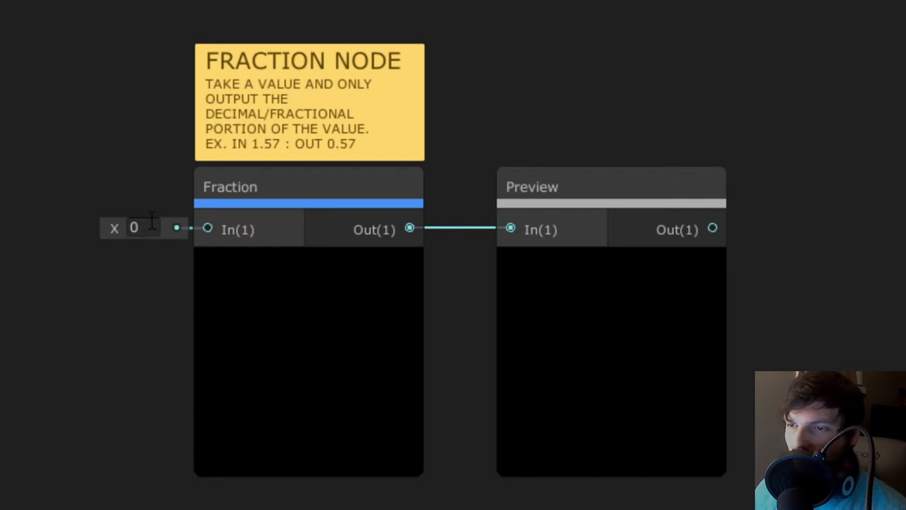
pyautogui.click(136, 227)
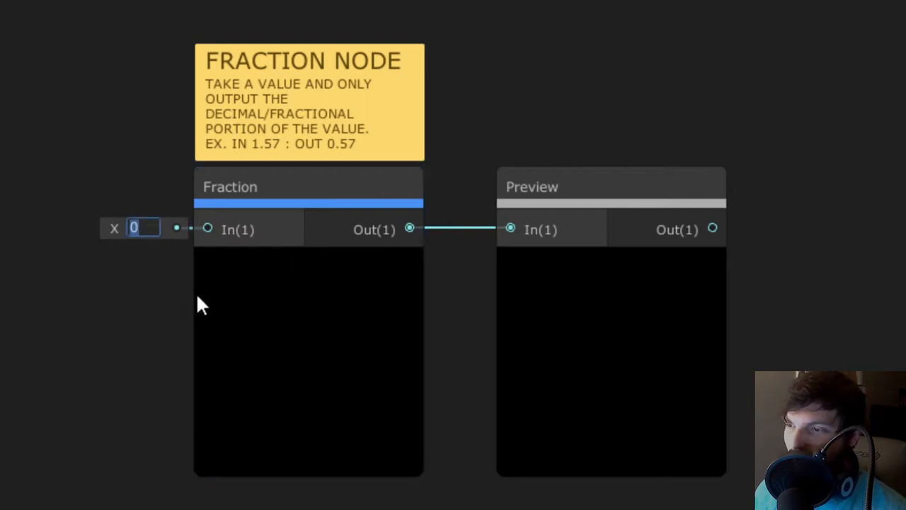
pyautogui.write('1.57')
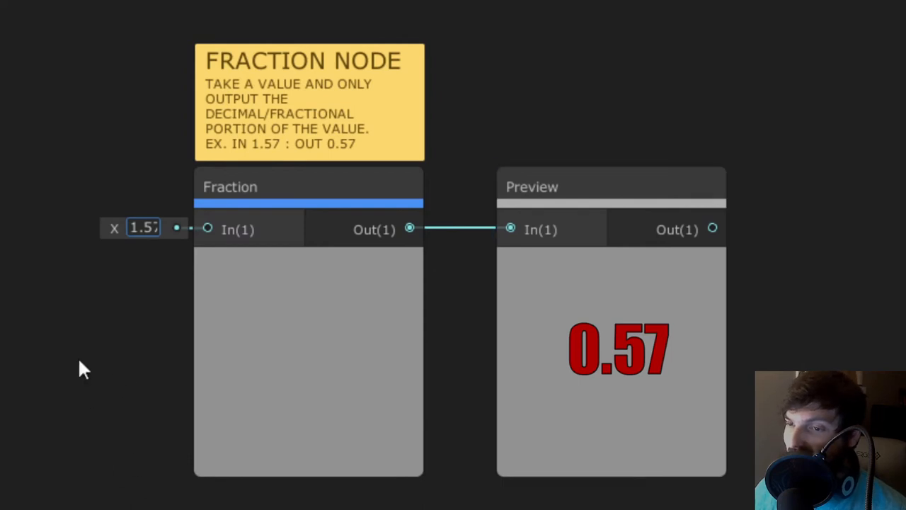
pyautogui.write('42')
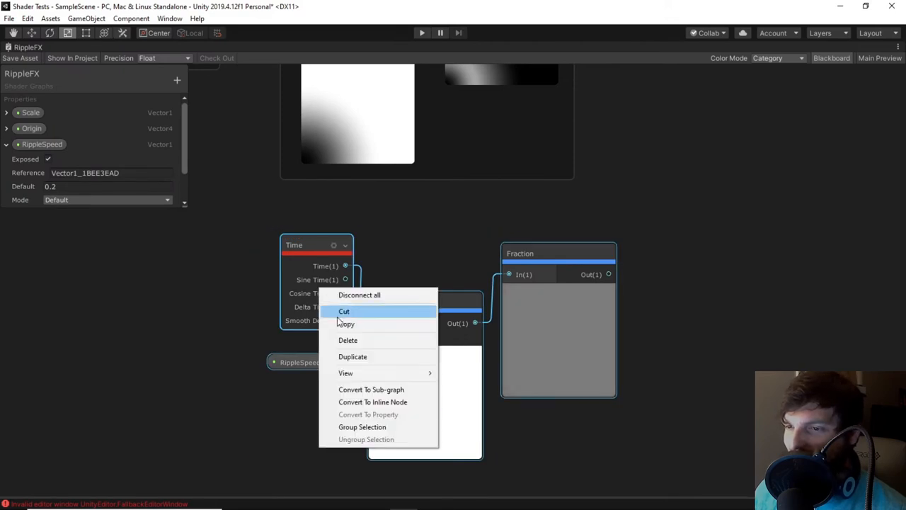
# - Group the Time-RippleSpeed-Fraction chain as 'Looping Timer' and add a Sample Gradient node
pyautogui.click(362, 427)
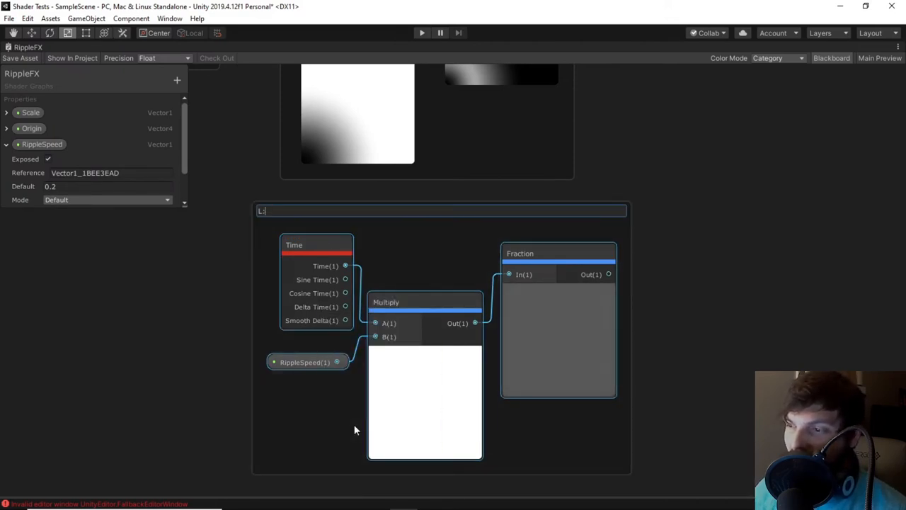
pyautogui.write('Looping Timer')
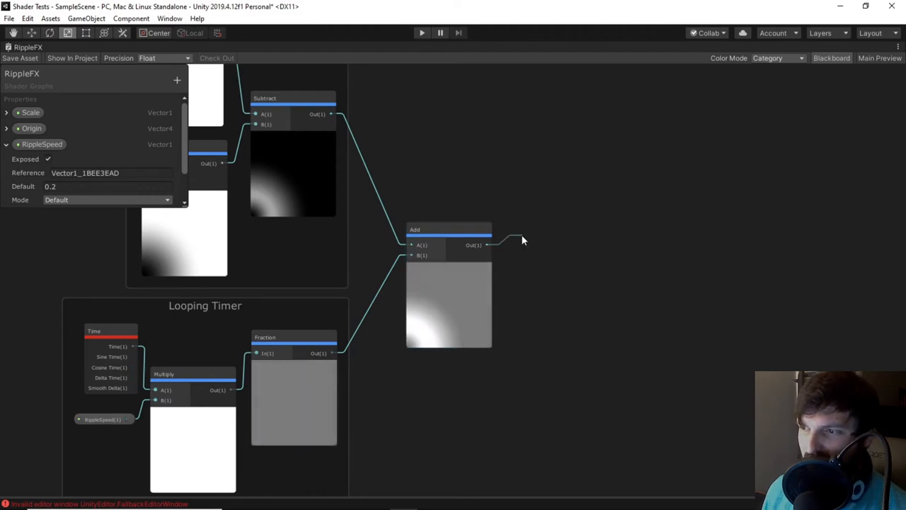
pyautogui.write('sam')
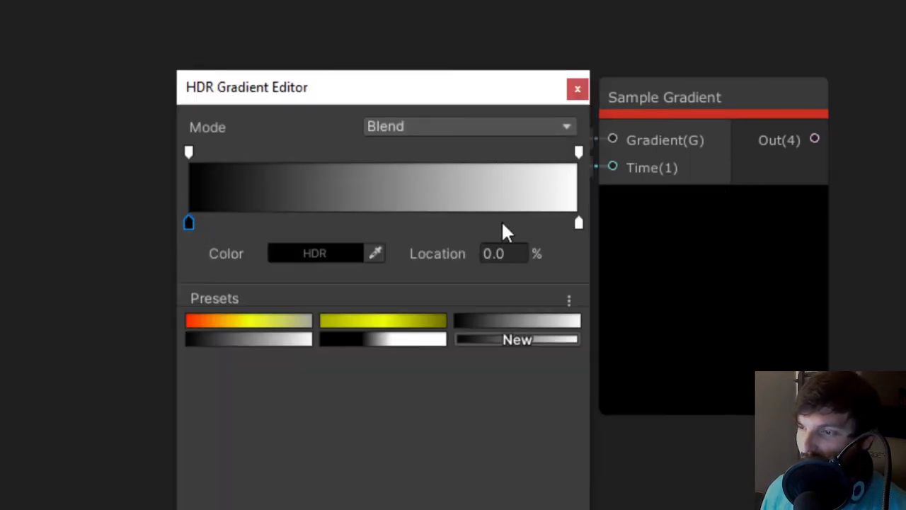
pyautogui.moveTo(579, 238)
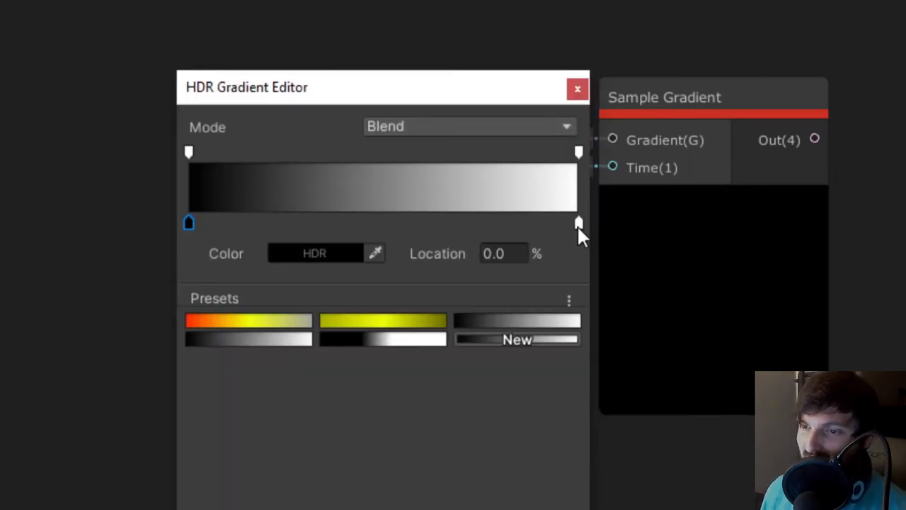
# - Try Sample Gradient Time values of 1 and 0.5 to show how the gradient is sampled
pyautogui.click(576, 88)
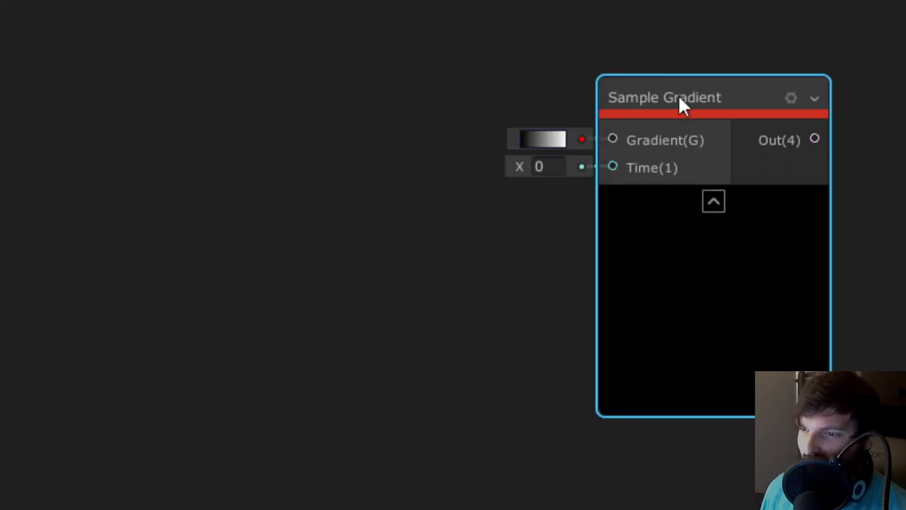
pyautogui.click(547, 167)
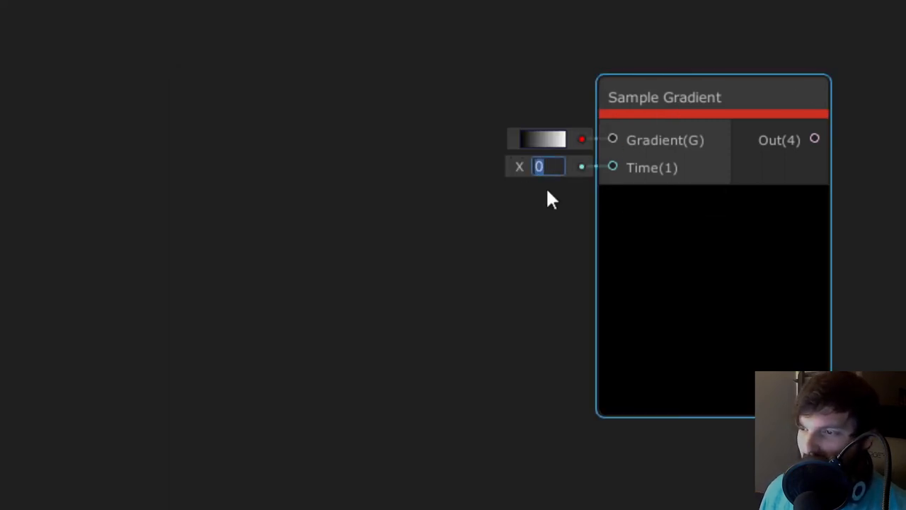
pyautogui.write('1')
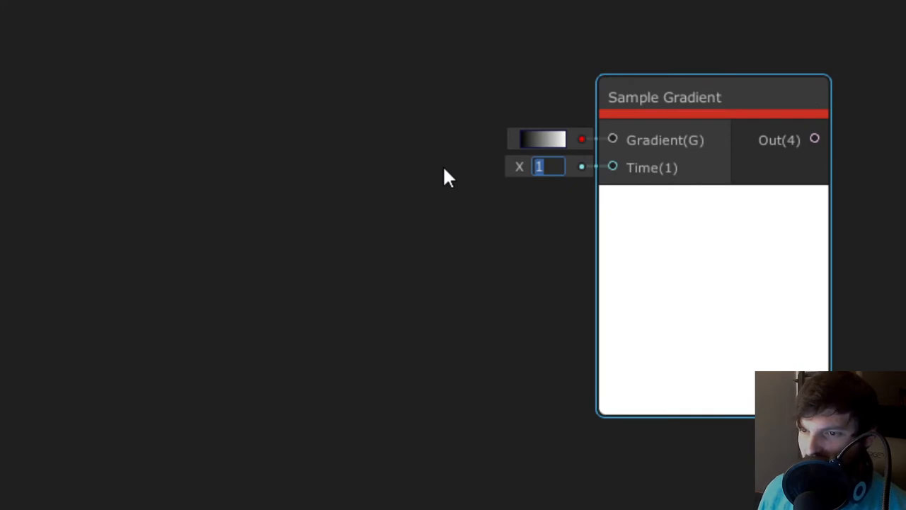
pyautogui.write('0.5')
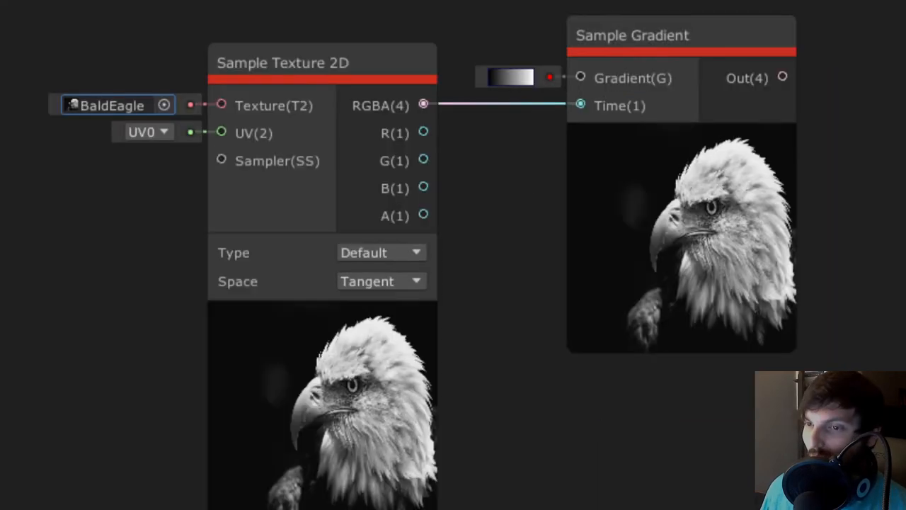
pyautogui.moveTo(606, 393)
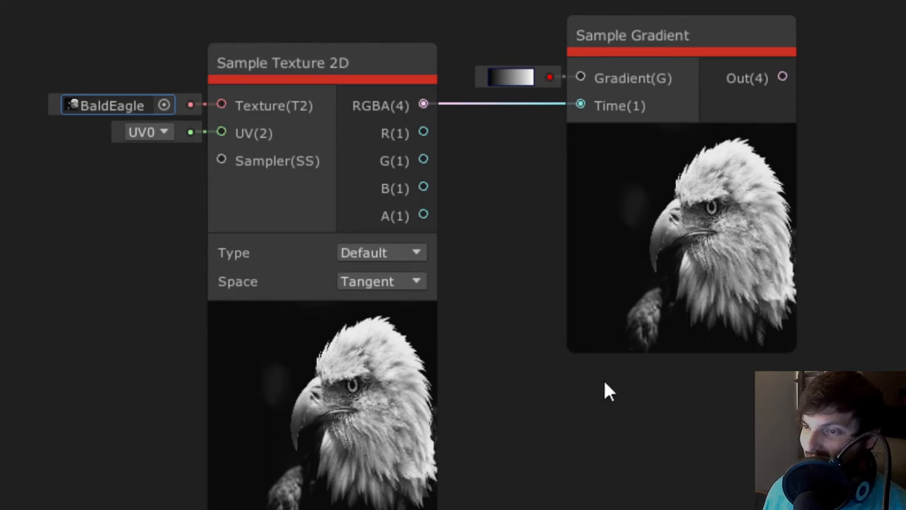
pyautogui.moveTo(496, 102)
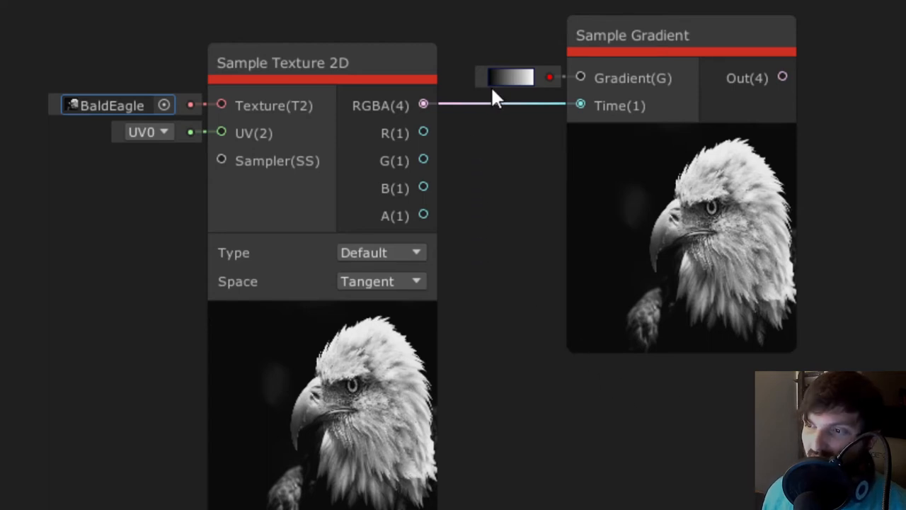
# - Set the eagle example's gradient end key to yellow so the eagle renders tinted yellow
pyautogui.click(510, 77)
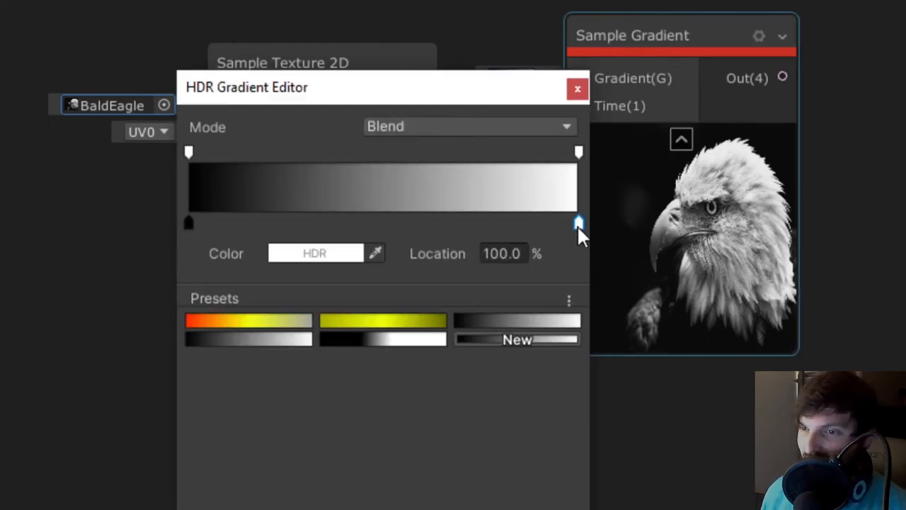
pyautogui.click(316, 252)
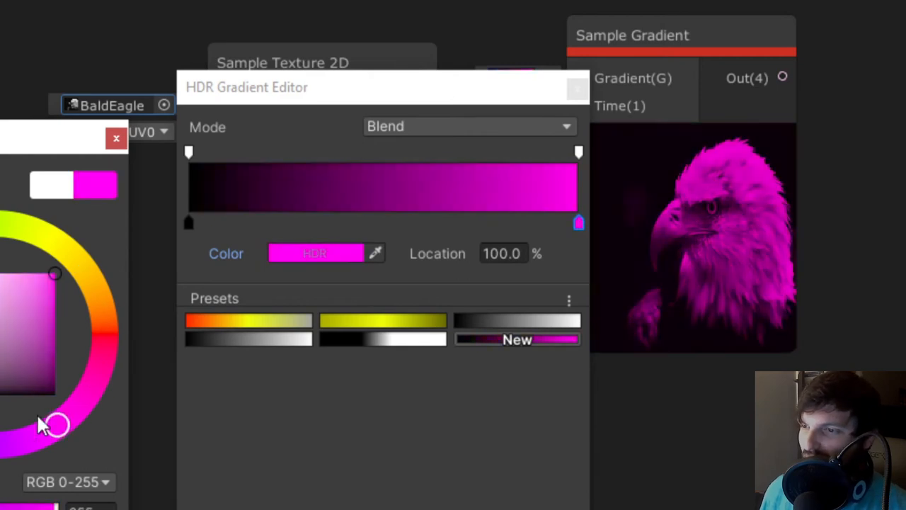
pyautogui.moveTo(55, 271); pyautogui.dragTo(92, 383)
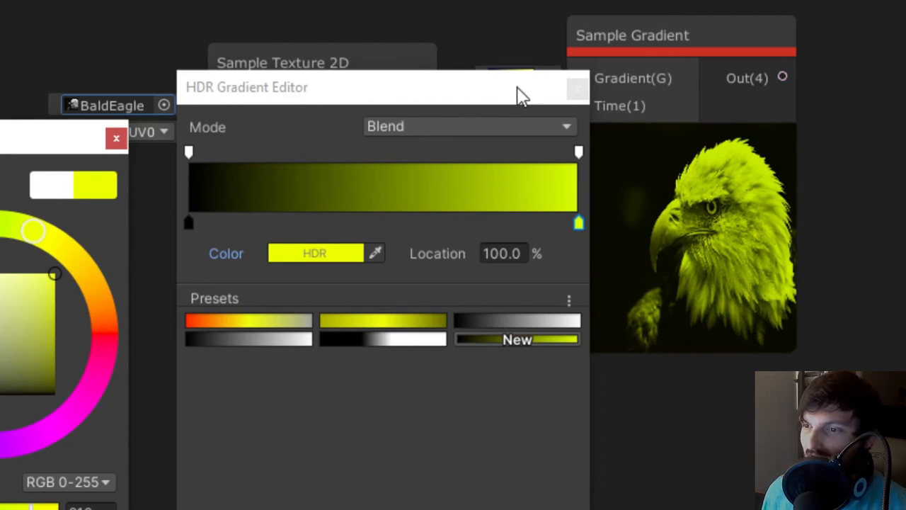
pyautogui.click(574, 88)
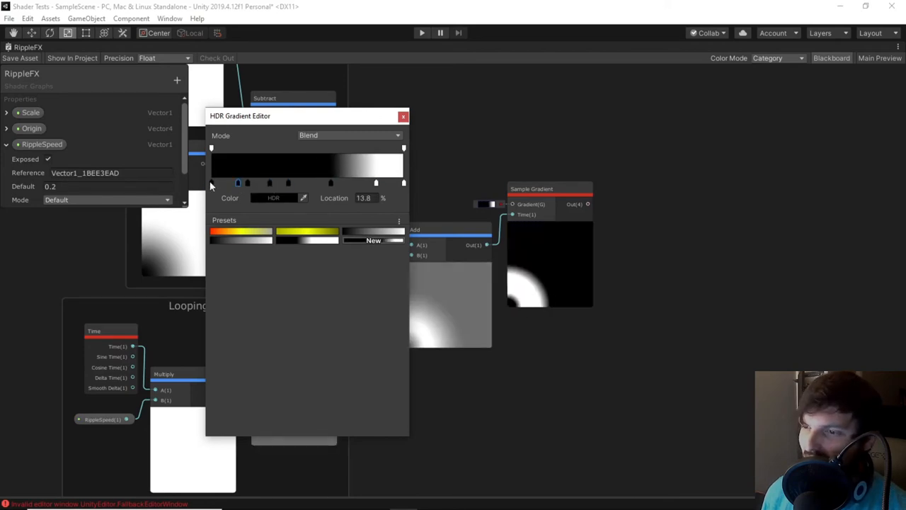
# - Add alternating black and white colour keys to the ripple's Sample Gradient
pyautogui.click(273, 198)
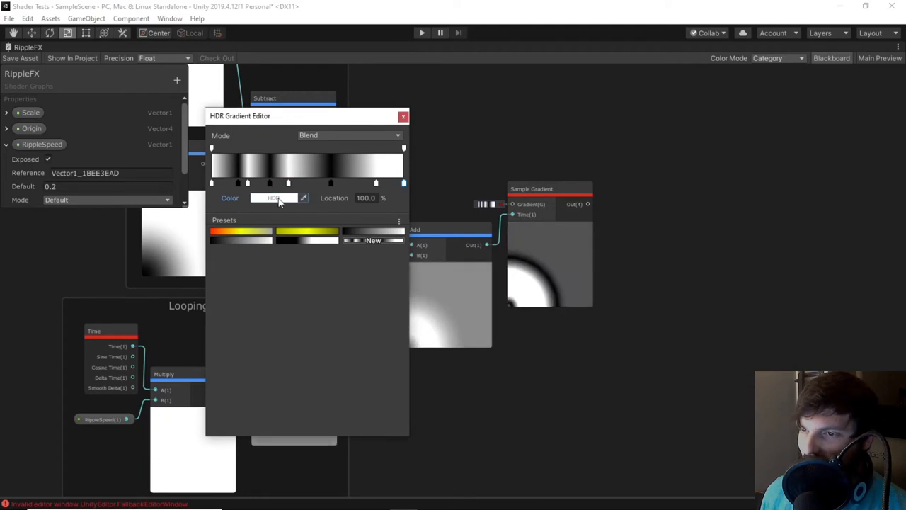
pyautogui.click(403, 117)
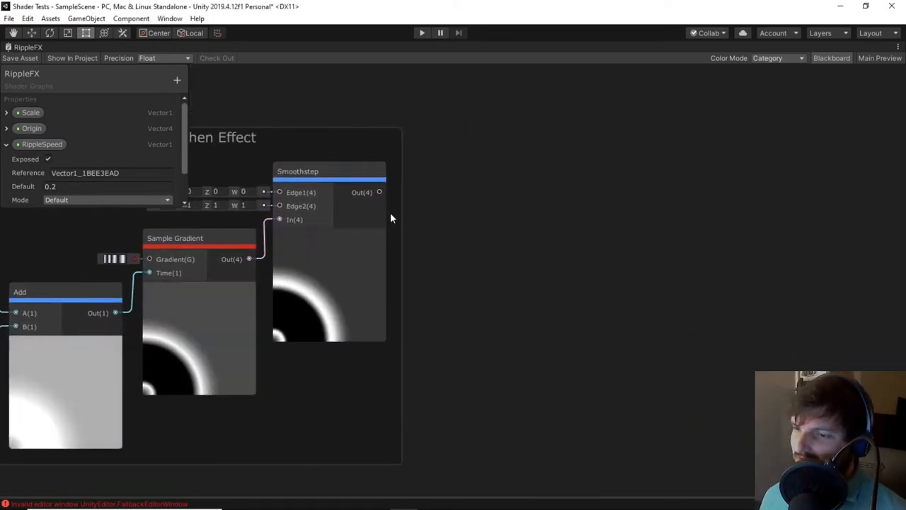
# - Compare Invert Colors with a One Minus node and invert the Smoothstep output with One Minus
pyautogui.click(391, 218)
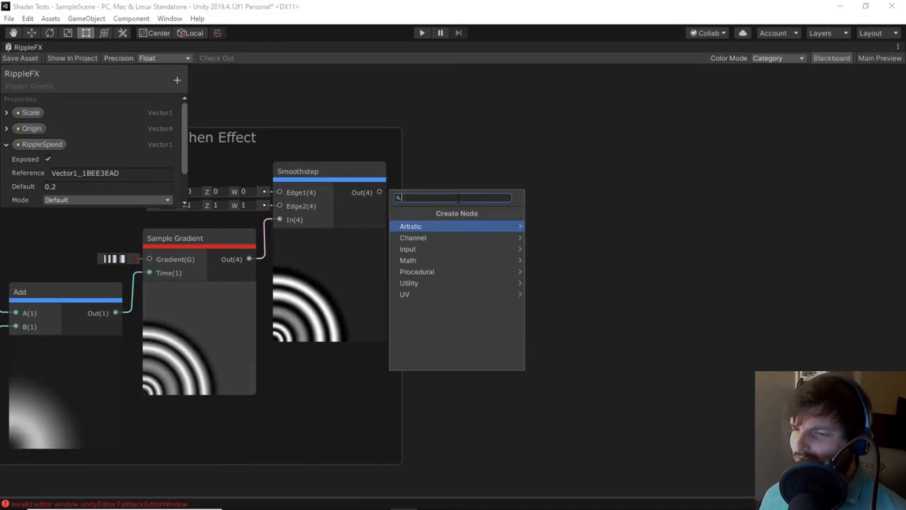
pyautogui.write('invert')
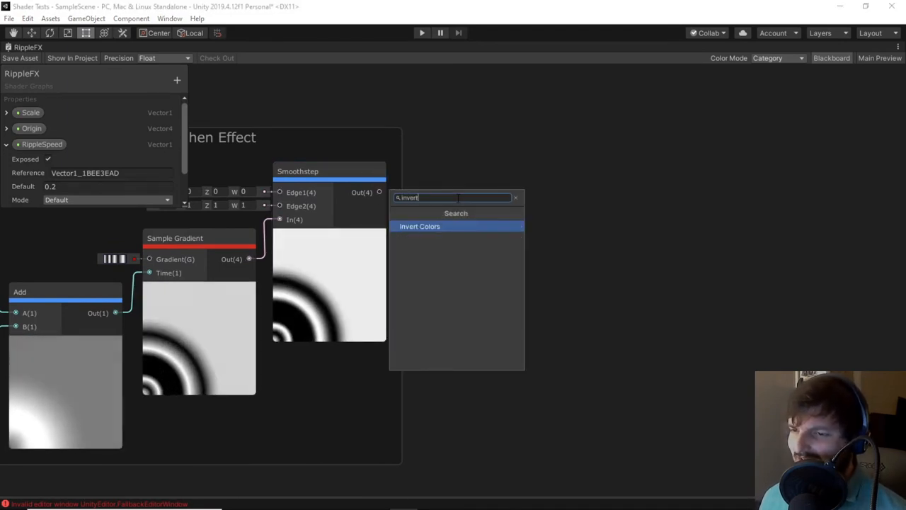
pyautogui.click(419, 227)
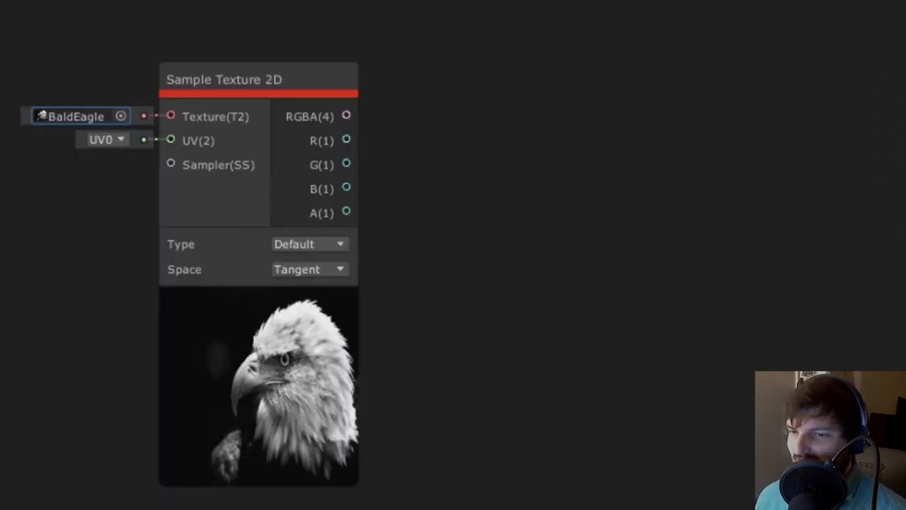
pyautogui.moveTo(493, 190)
pyautogui.write('ON')
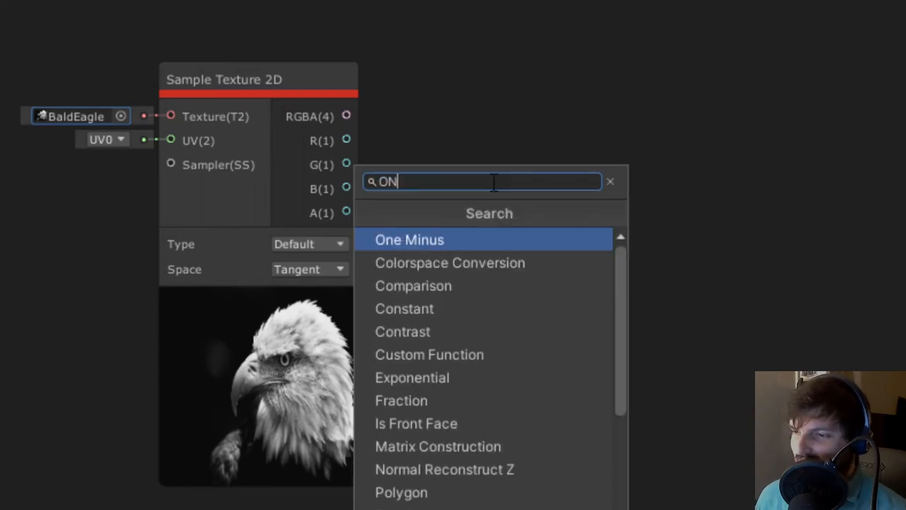
pyautogui.click(410, 239)
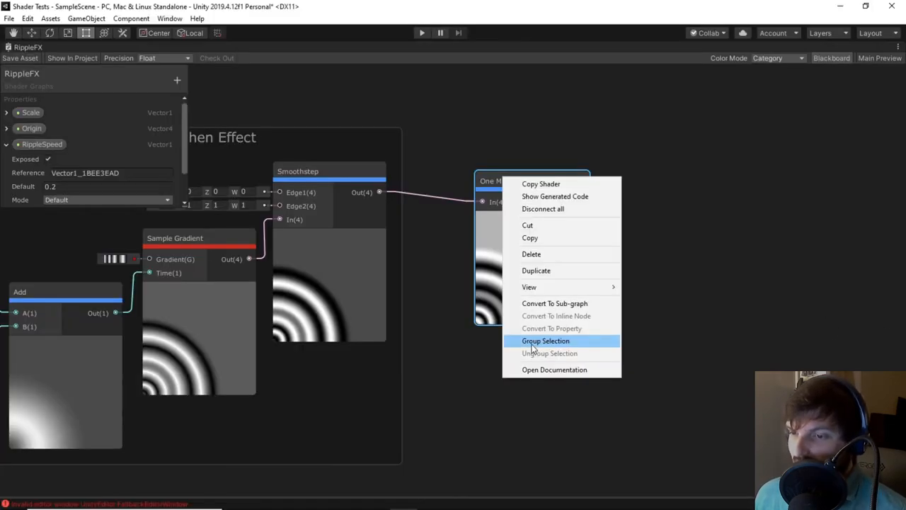
# - Group the One Minus node as 'Invert Effect'
pyautogui.click(545, 340)
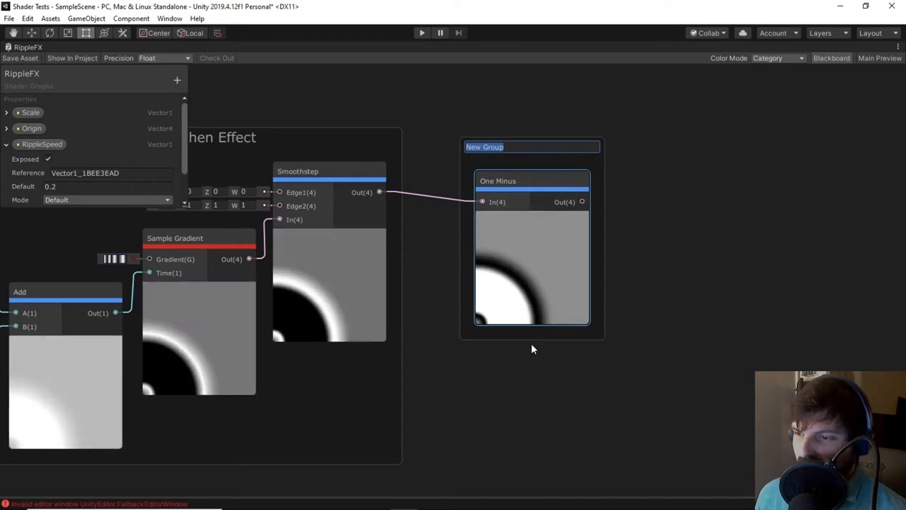
pyautogui.write('Invert Effect')
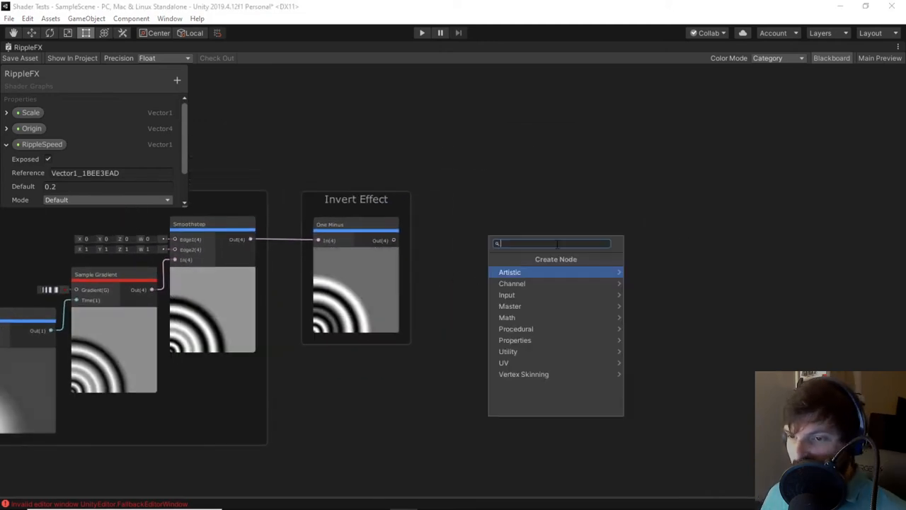
# - Add a Normal From Height node after One Minus and group it as 'Create Depth'
pyautogui.write('norma')
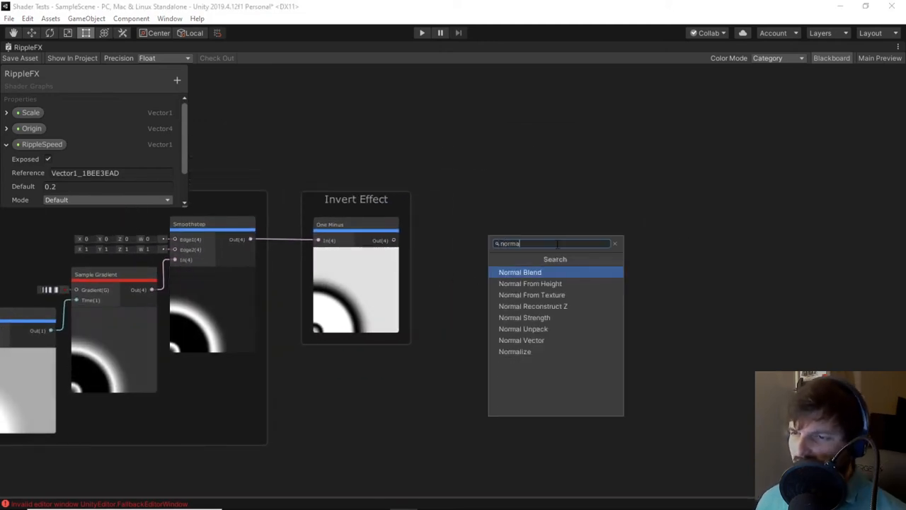
pyautogui.click(529, 283)
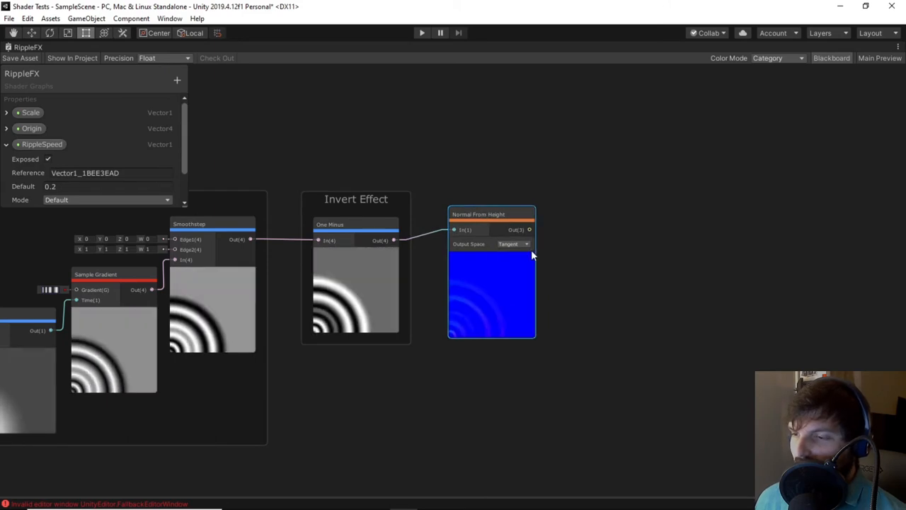
pyautogui.rightClick(491, 259)
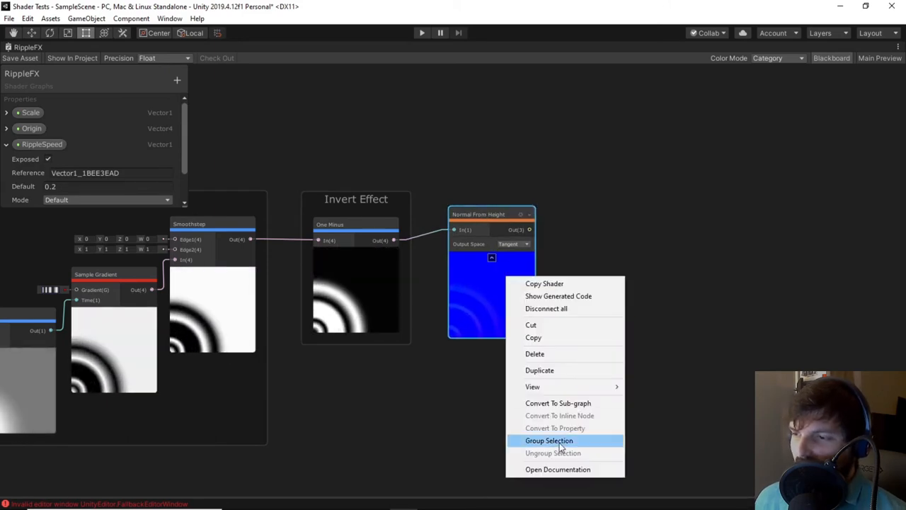
pyautogui.click(548, 440)
pyautogui.write('Create Depth')
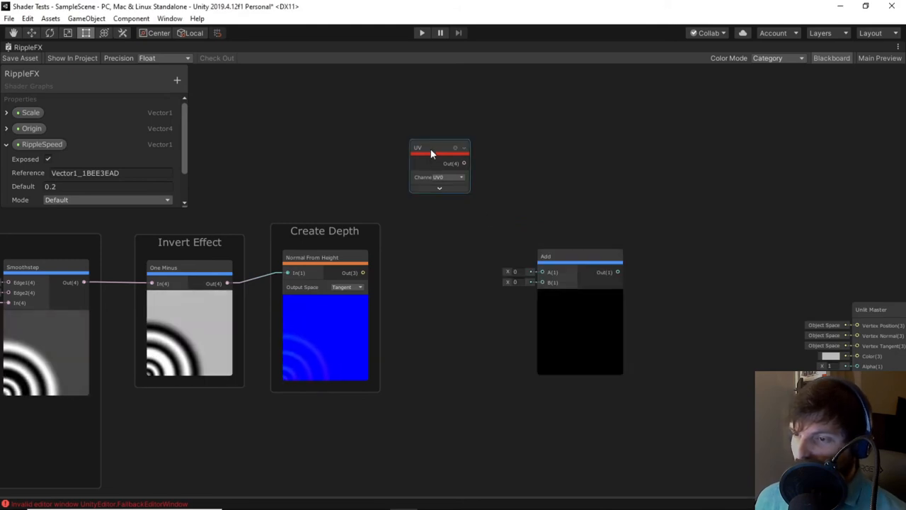
# - Position the new UV node beside the Add node next to the Create Depth group
pyautogui.moveTo(439, 148); pyautogui.dragTo(349, 161)
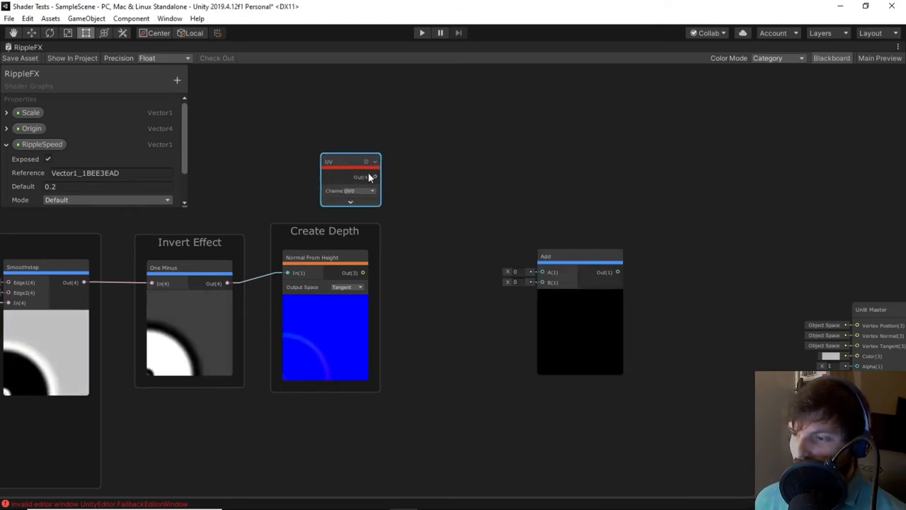
pyautogui.moveTo(375, 177); pyautogui.dragTo(541, 272)
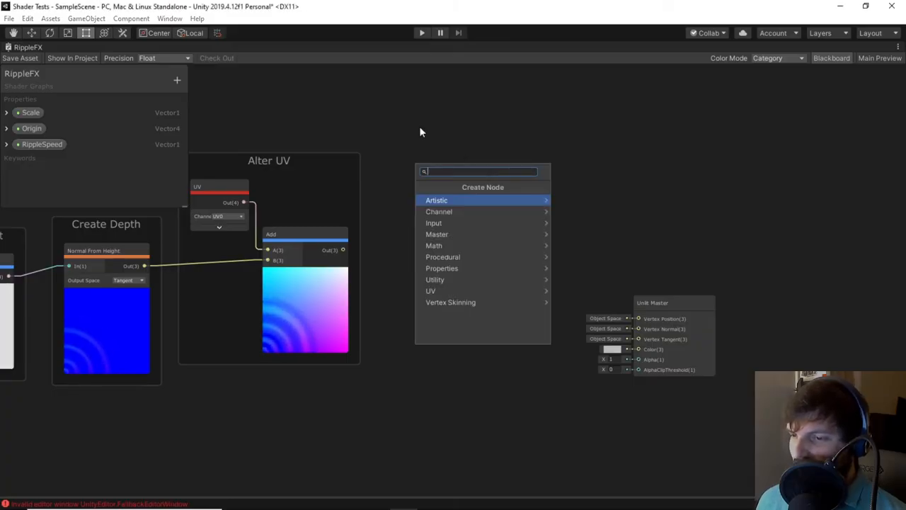
# - Add a Texture2D property named MainTex with reference _MainTex
pyautogui.click(177, 80)
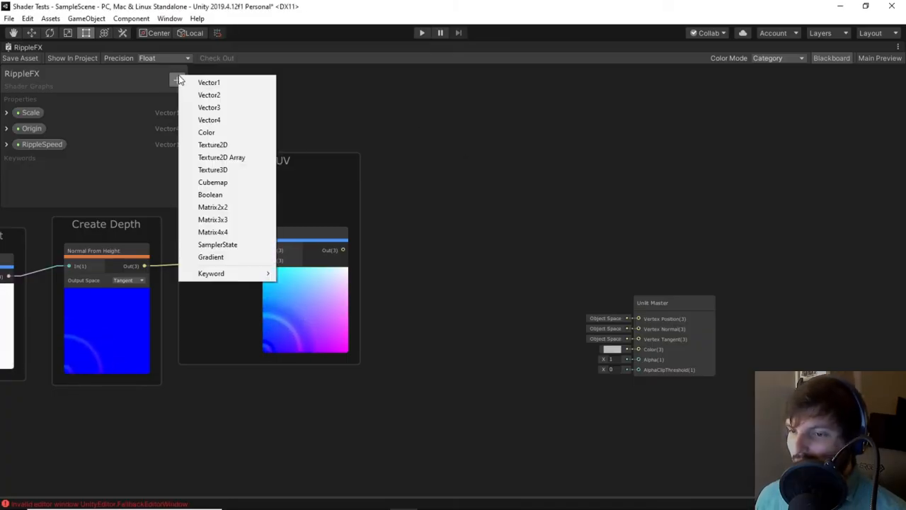
pyautogui.moveTo(222, 145)
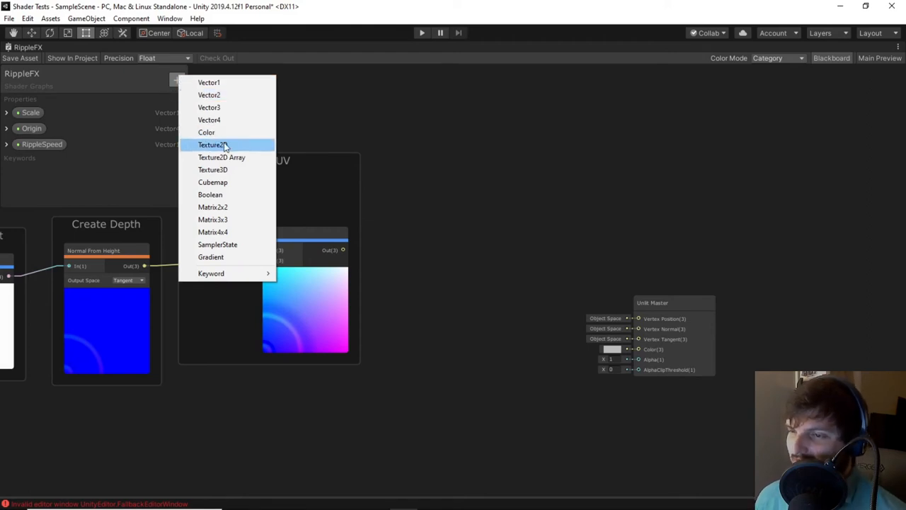
pyautogui.click(211, 144)
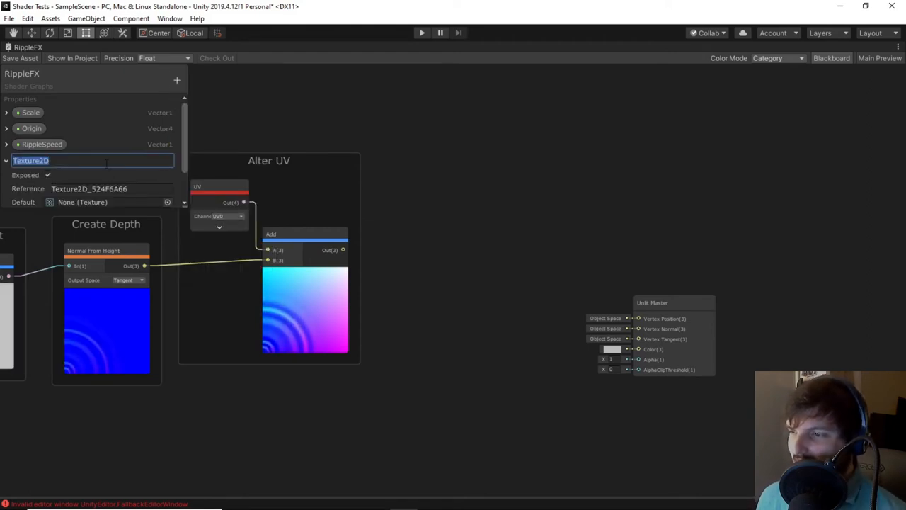
pyautogui.write('Main')
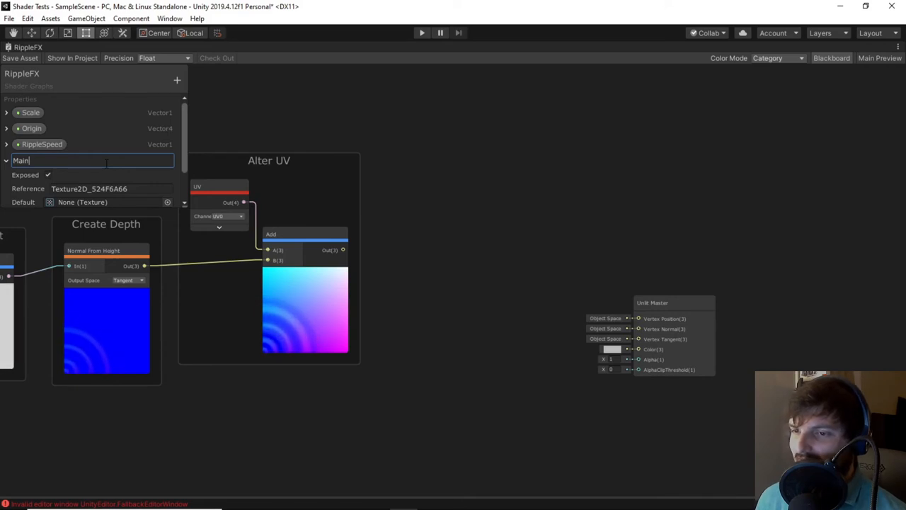
pyautogui.write('Tex')
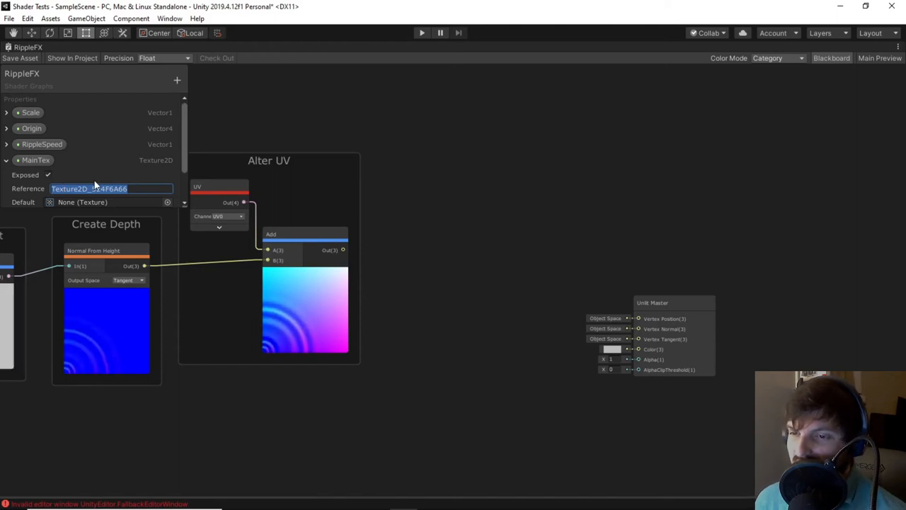
pyautogui.write('_MainTex')
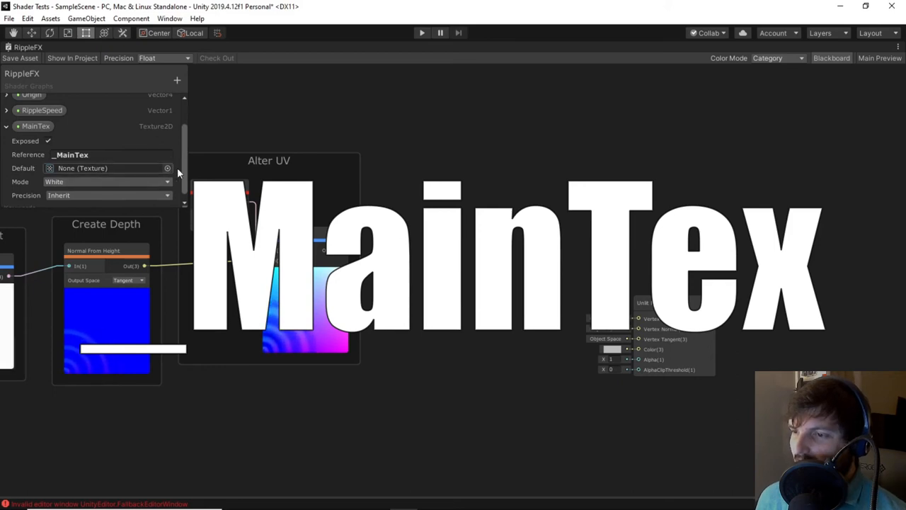
# - Set MainTex's default texture to the MARIO-PAINTING image
pyautogui.click(48, 167)
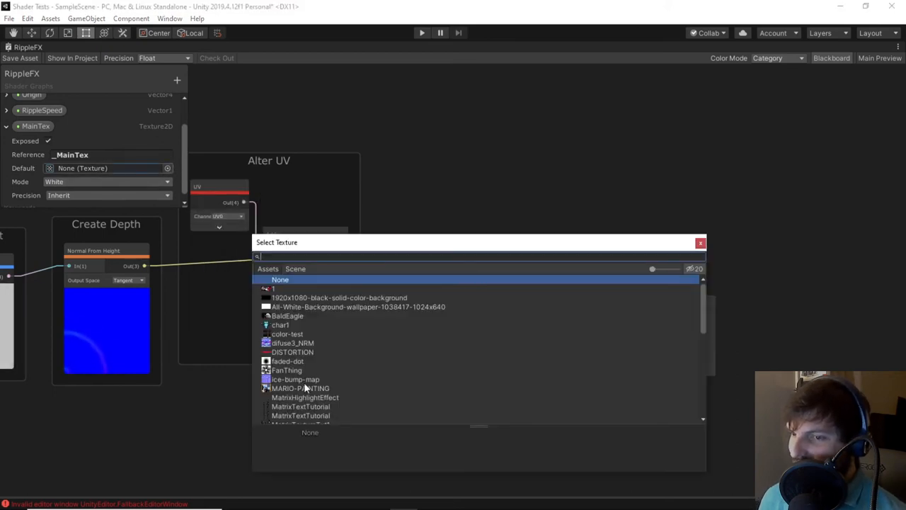
pyautogui.click(301, 388)
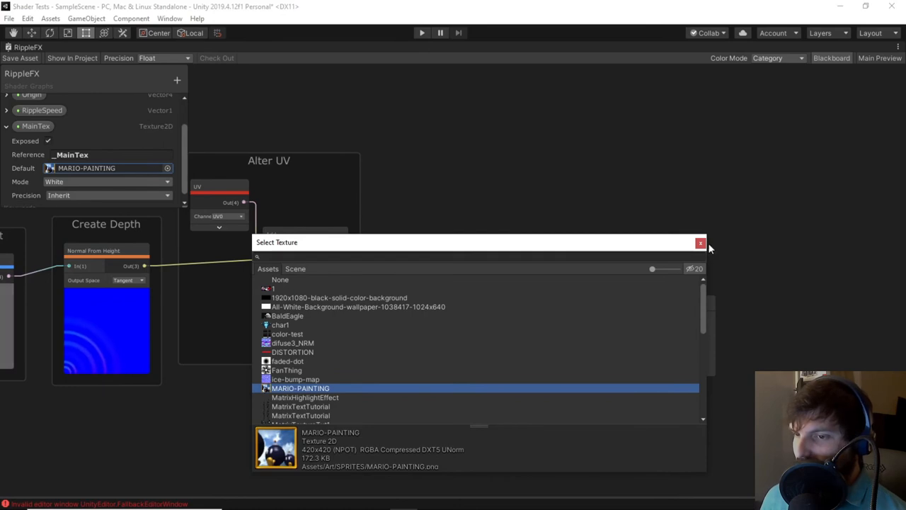
pyautogui.click(700, 241)
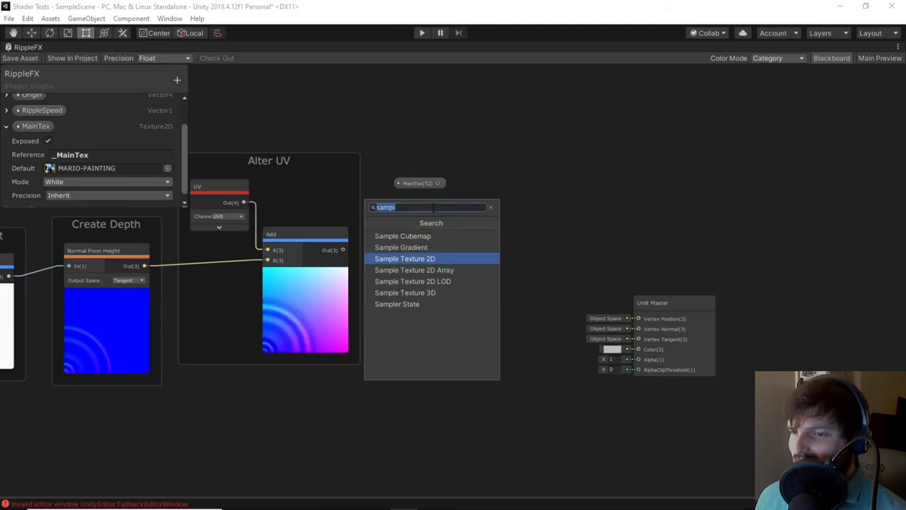
# - Add a Sample Texture 2D node near the master and feed the Add node's rippled UVs into it
pyautogui.click(405, 258)
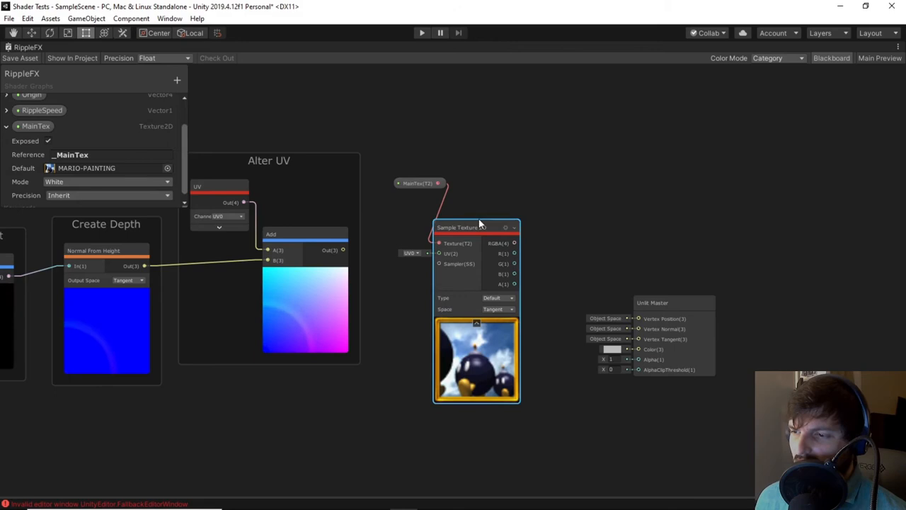
pyautogui.moveTo(476, 226); pyautogui.dragTo(496, 196)
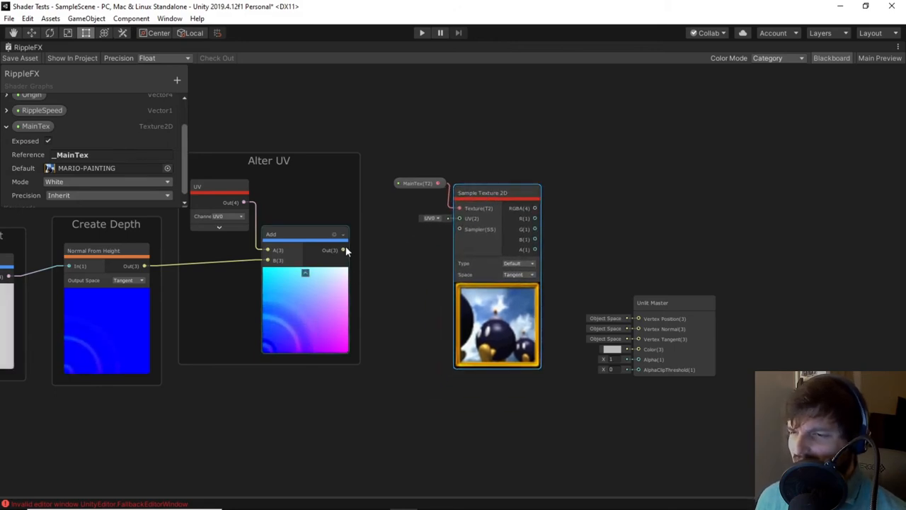
pyautogui.moveTo(342, 249); pyautogui.dragTo(459, 218)
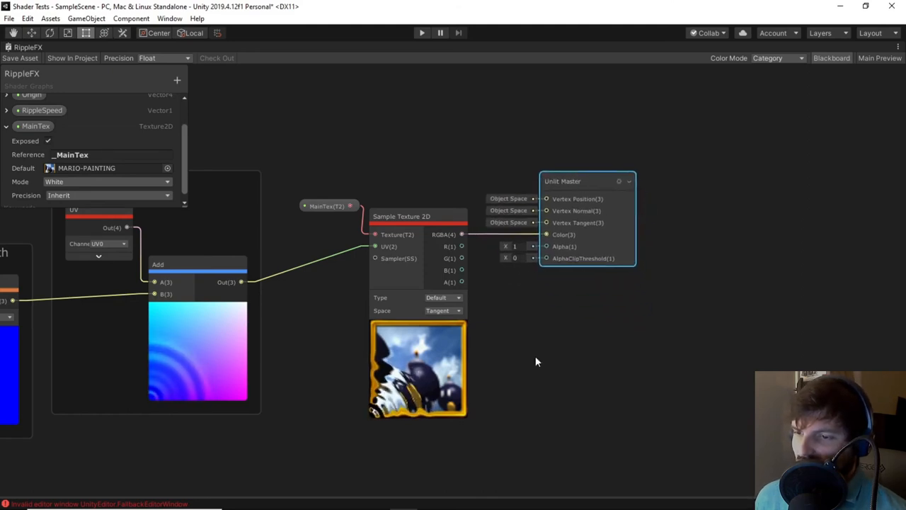
# - Group the MainTex and Sample Texture 2D nodes under a title starting 'Use Main T'
pyautogui.rightClick(411, 255)
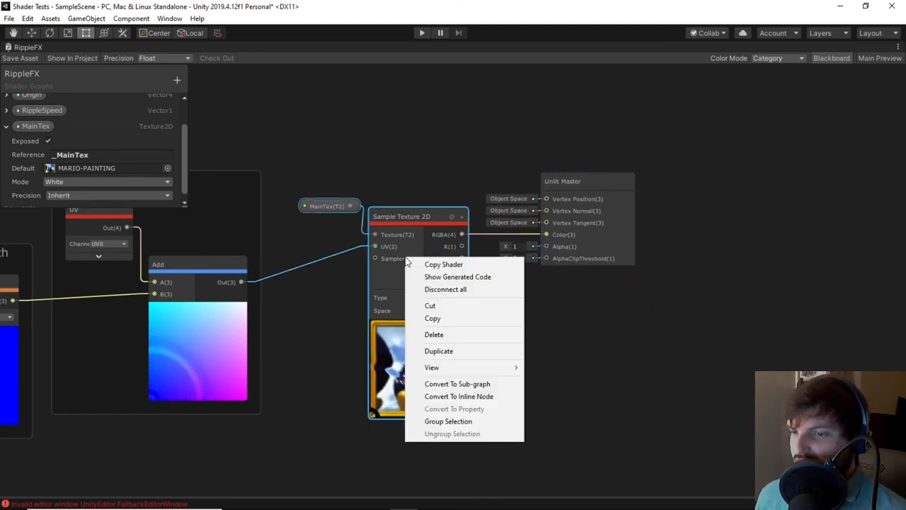
pyautogui.click(447, 421)
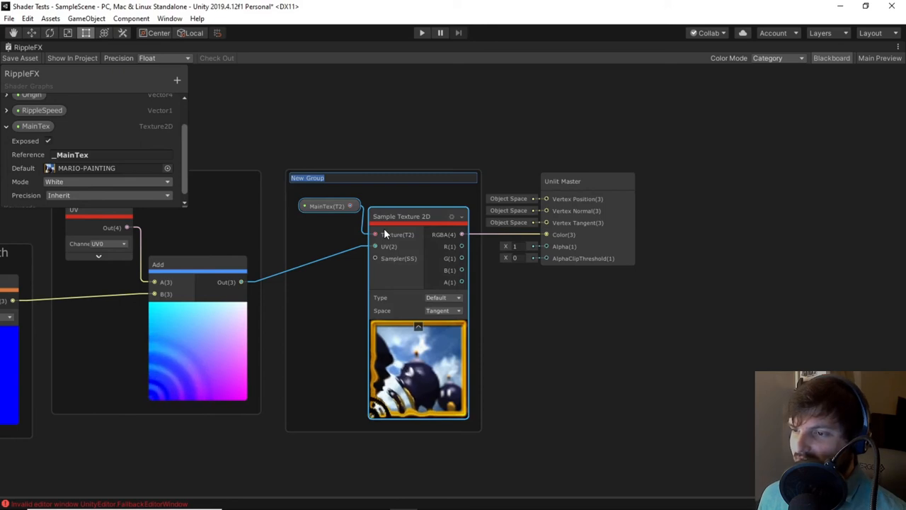
pyautogui.write('Use Main T')
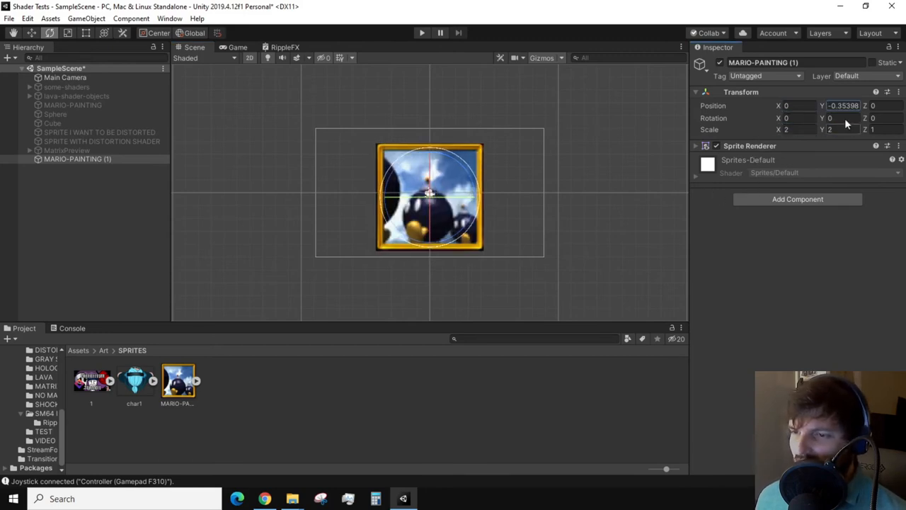
# - Set MARIO-PAINTING (1)'s Position Y to 0 and add a Box Collider component
pyautogui.write('0')
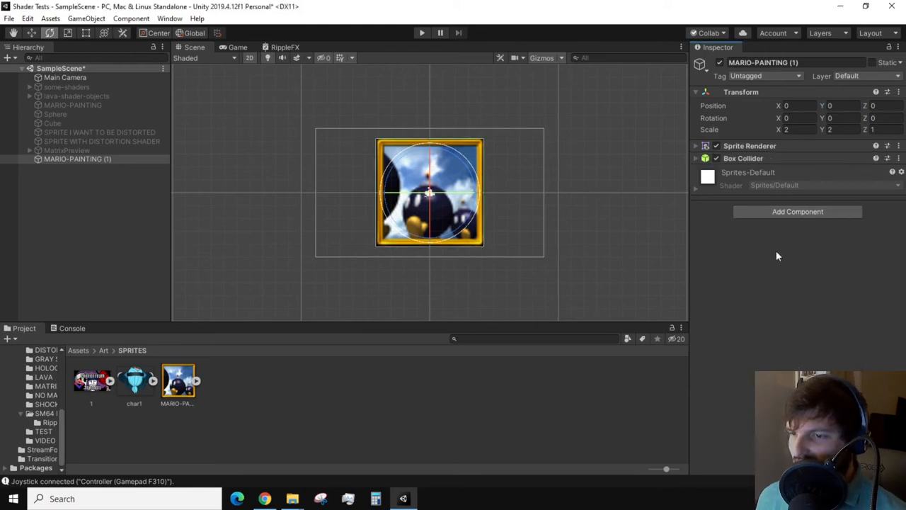
pyautogui.click(45, 422)
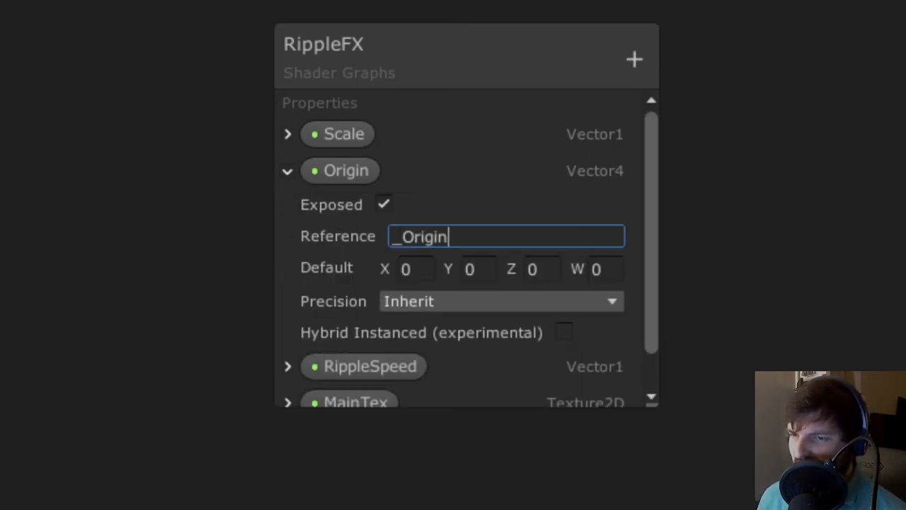
# - Give RippleSpeed and Scale underscore references (_Ri..., _Scale) in the Blackboard
pyautogui.click(287, 170)
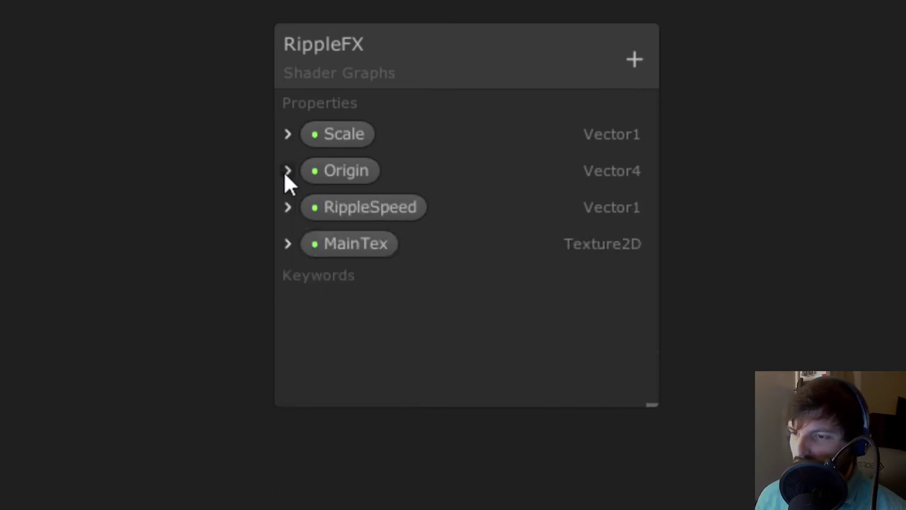
pyautogui.click(288, 207)
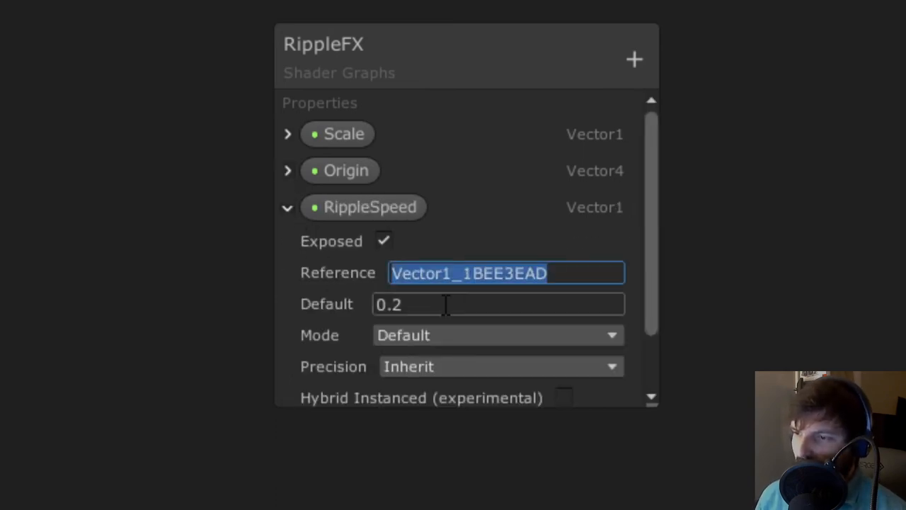
pyautogui.write('_Ri')
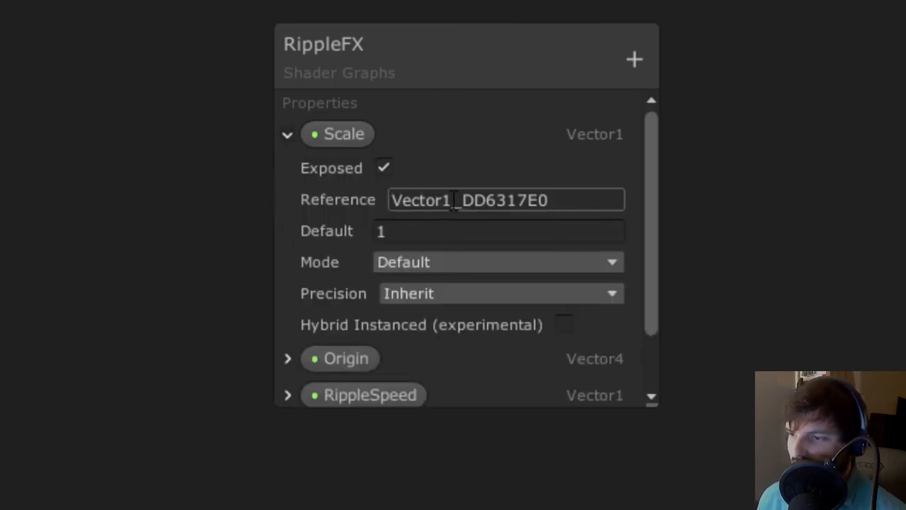
pyautogui.write('_Scale')
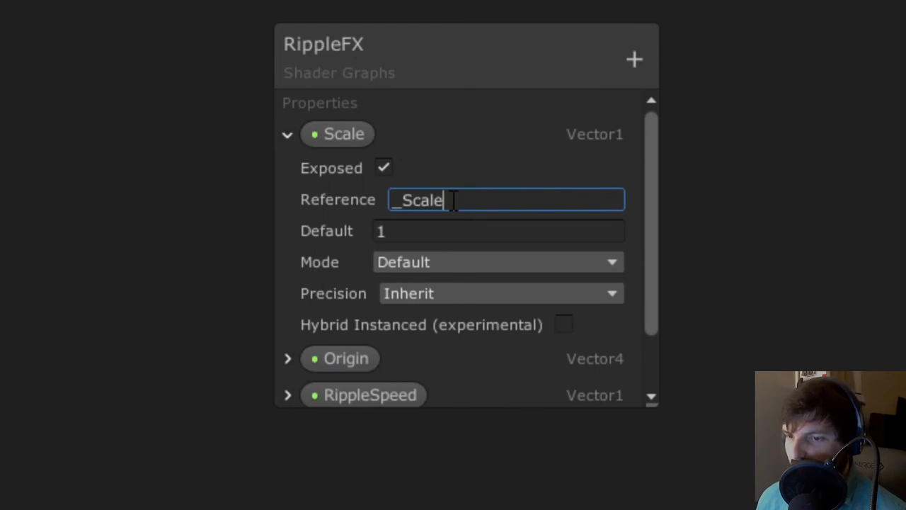
pyautogui.click(289, 133)
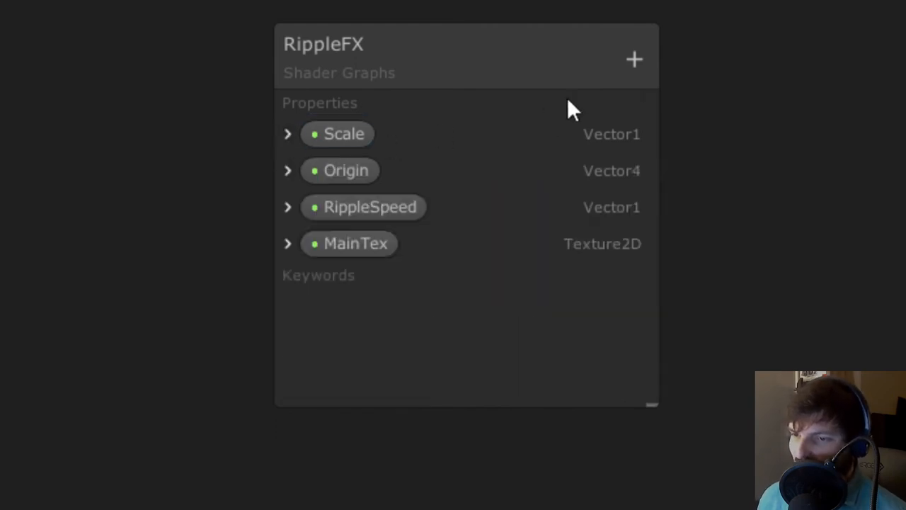
# - Add an exposed Vector1 property named Timer with reference _Timer
pyautogui.click(635, 58)
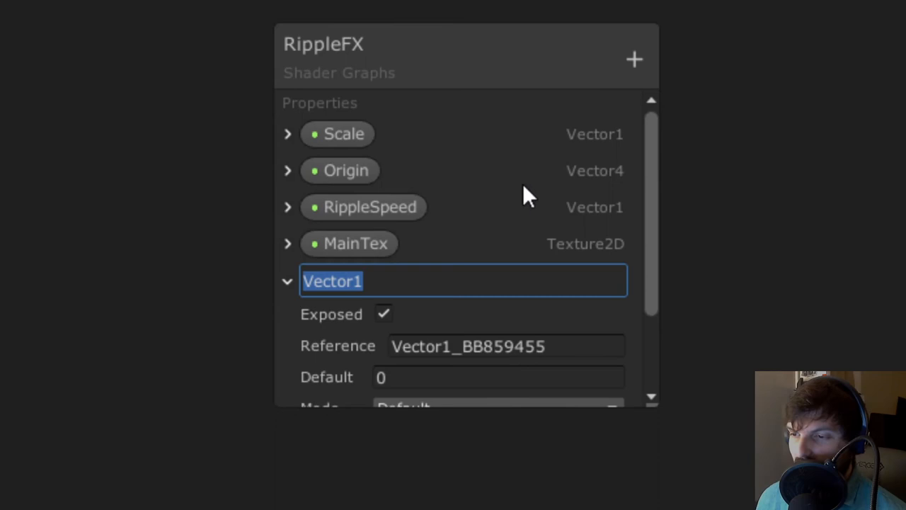
pyautogui.write('Timer')
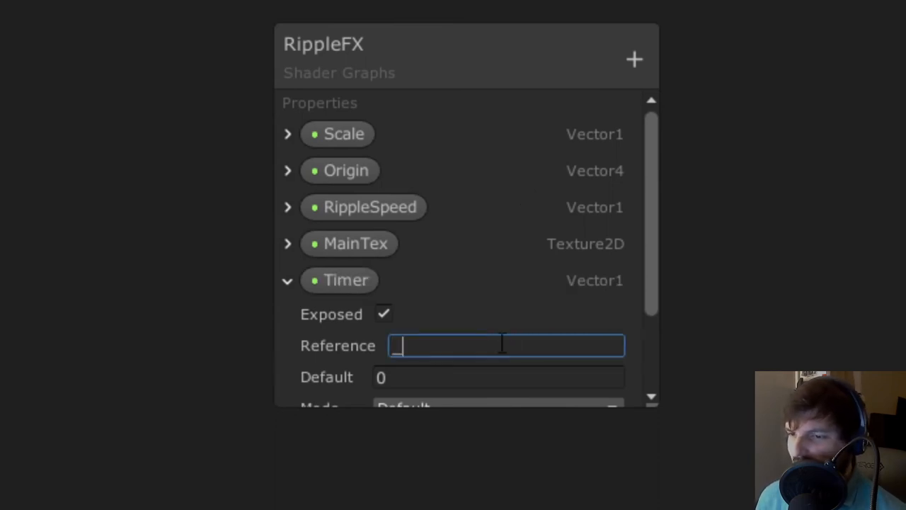
pyautogui.write('_Timer')
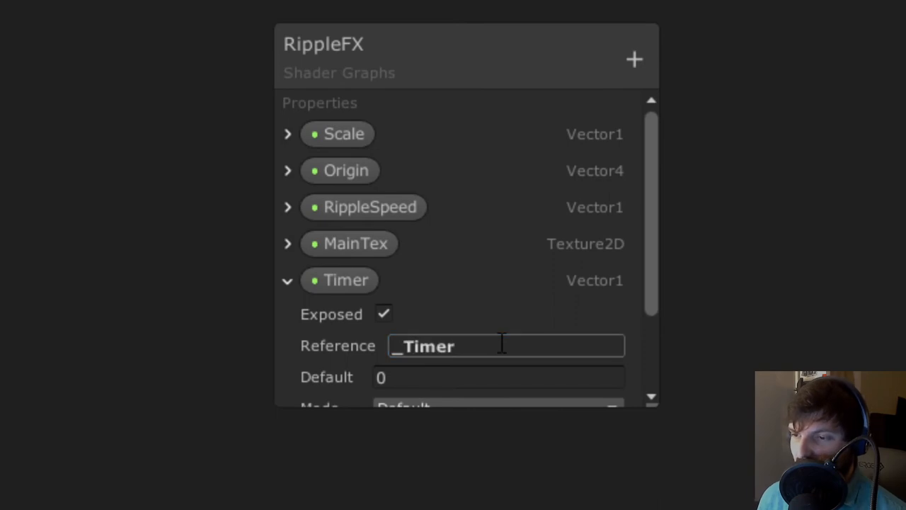
pyautogui.click(340, 280)
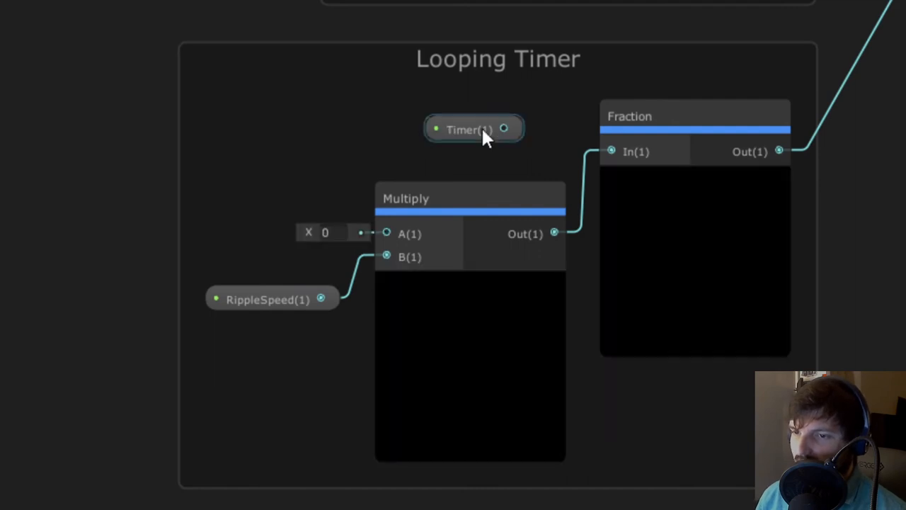
# - Move the Timer property node into Looping Timer and connect it to Multiply input A
pyautogui.moveTo(470, 129); pyautogui.dragTo(255, 175)
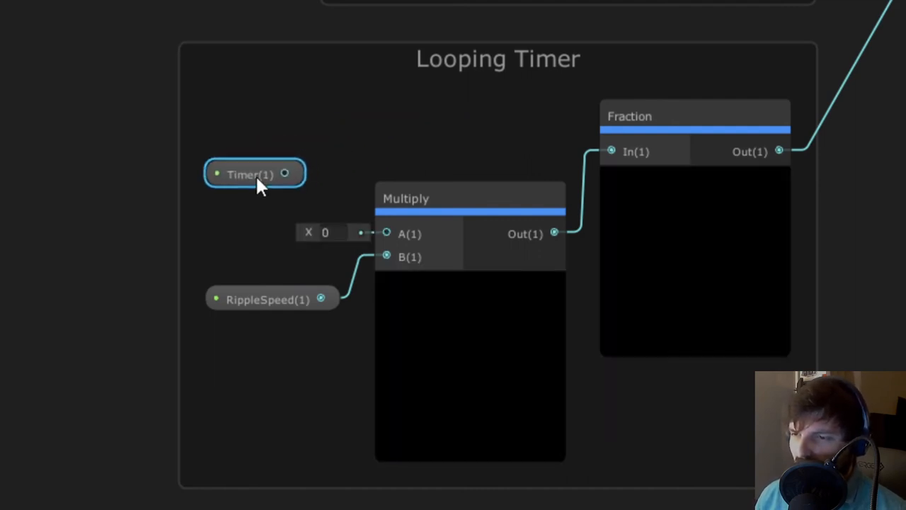
pyautogui.moveTo(255, 176); pyautogui.dragTo(289, 181)
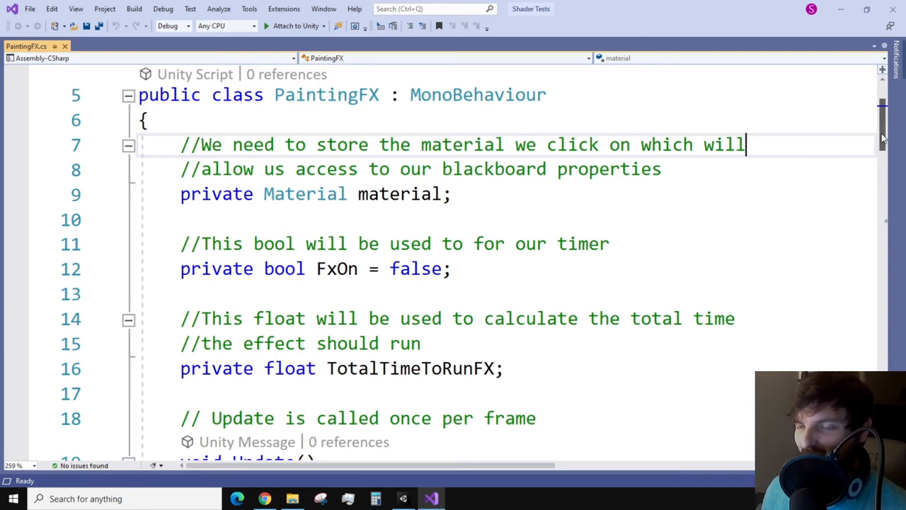
pyautogui.scroll(-3)
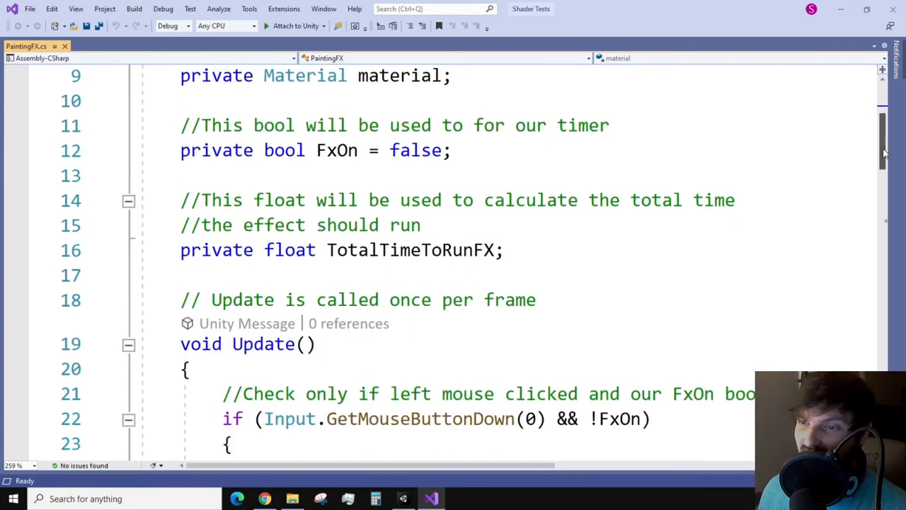
pyautogui.scroll(-3)
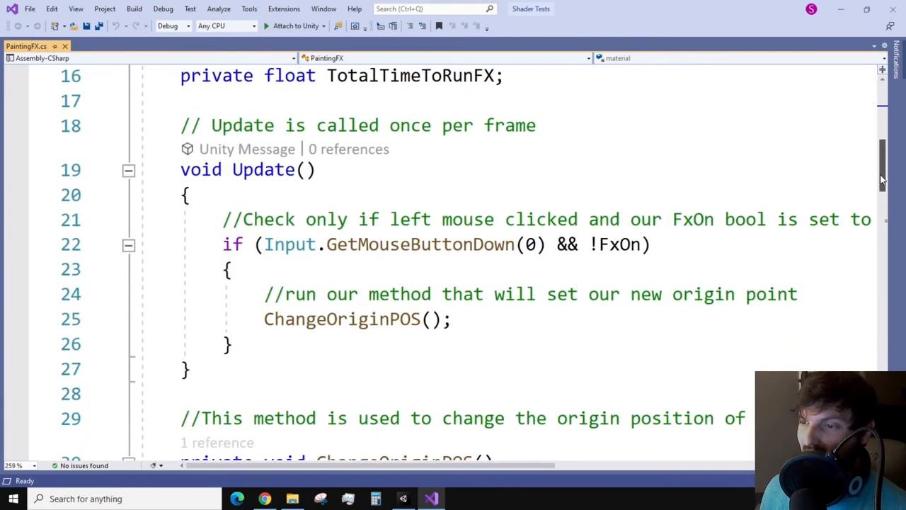
pyautogui.scroll(-3)
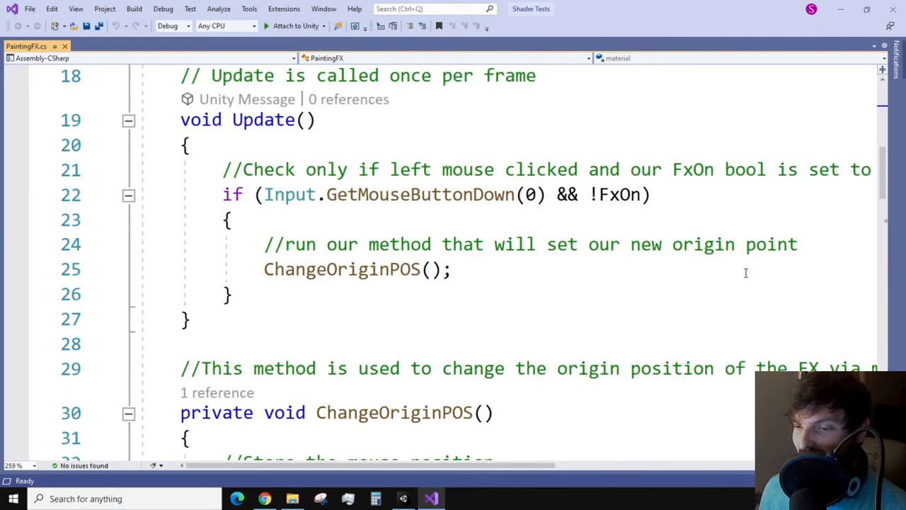
pyautogui.scroll(-3)
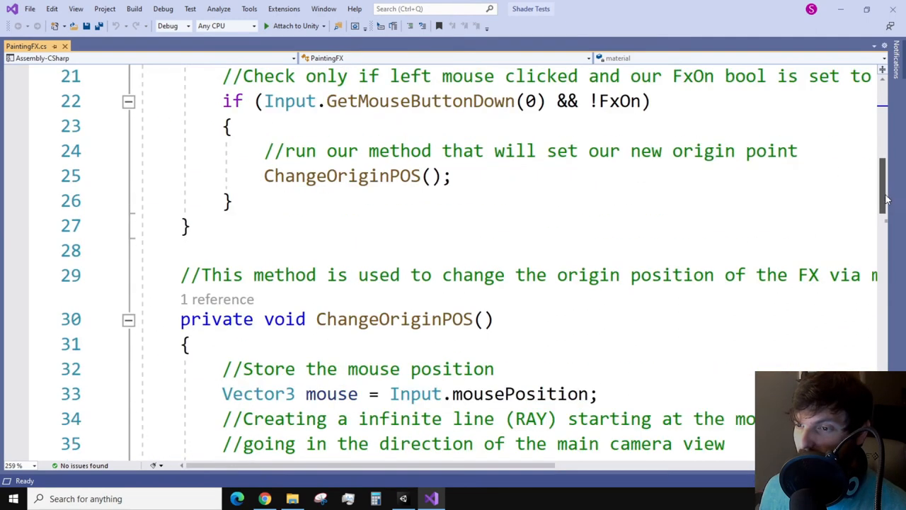
pyautogui.scroll(-3)
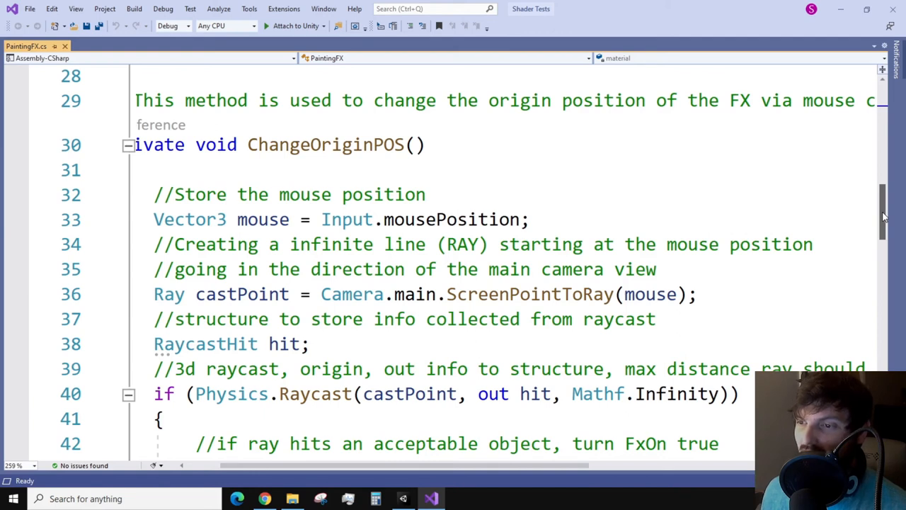
pyautogui.scroll(-3)
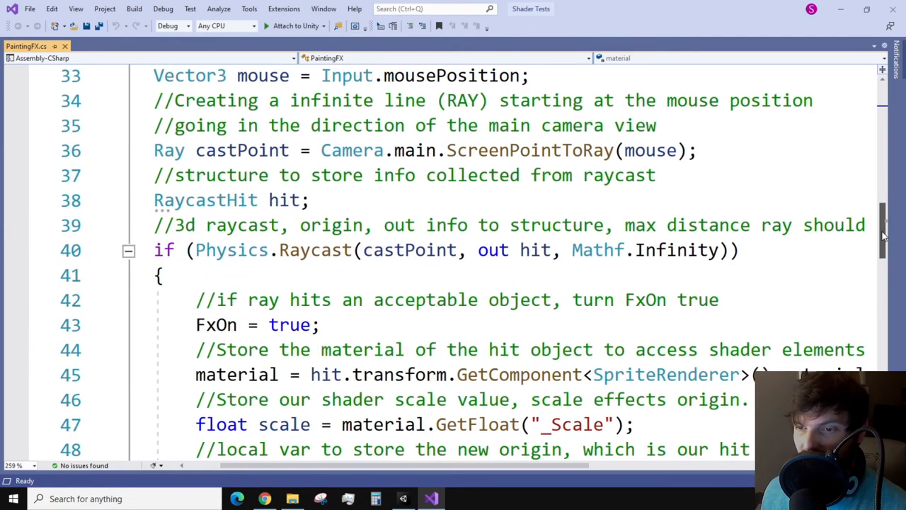
pyautogui.scroll(-3)
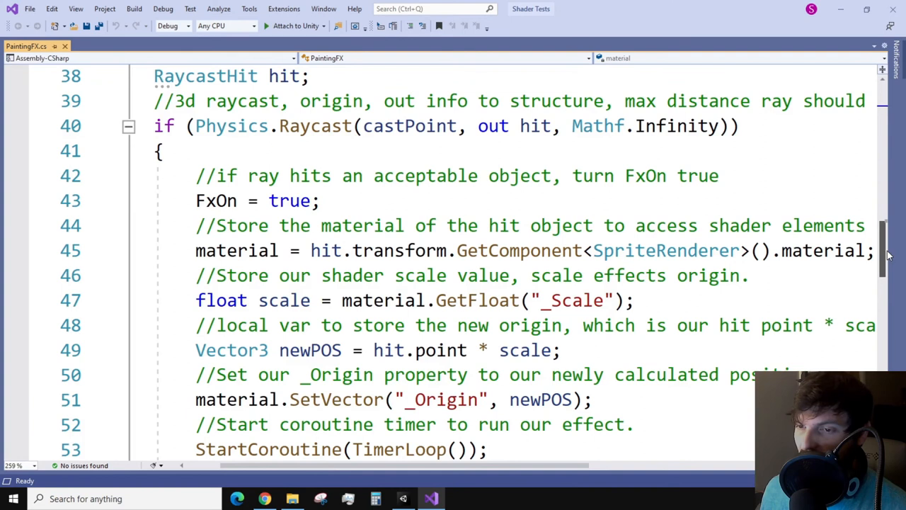
pyautogui.scroll(-3)
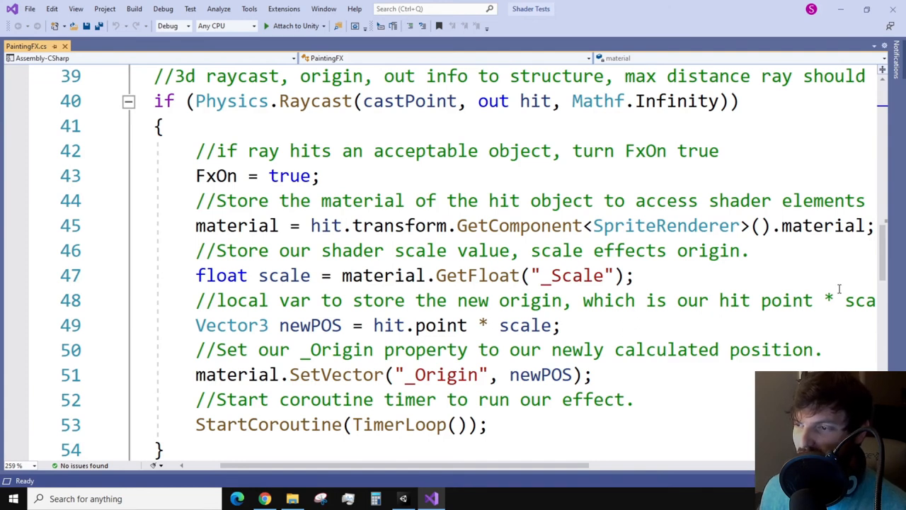
pyautogui.moveTo(843, 309)
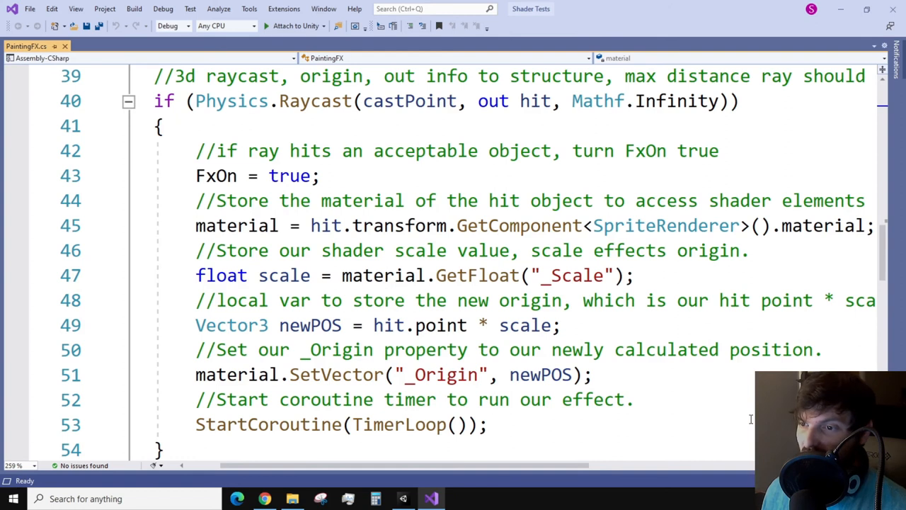
pyautogui.moveTo(728, 442)
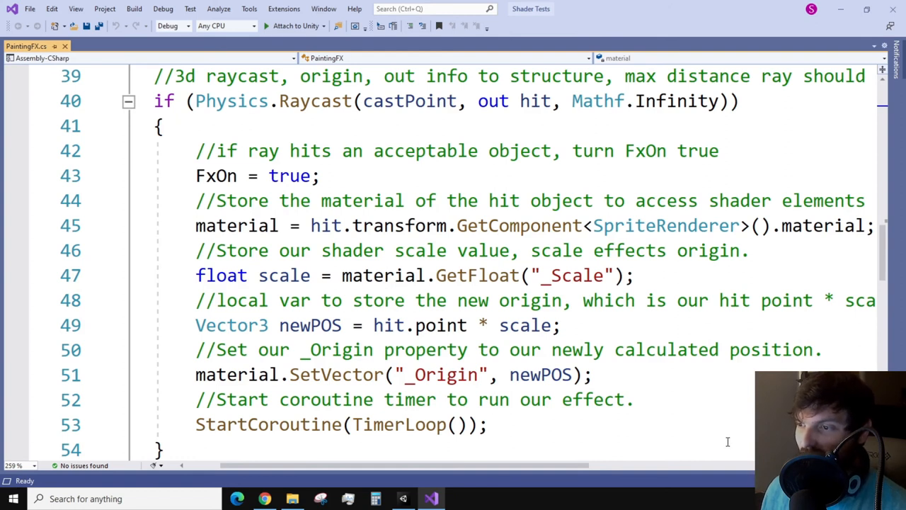
pyautogui.moveTo(652, 476)
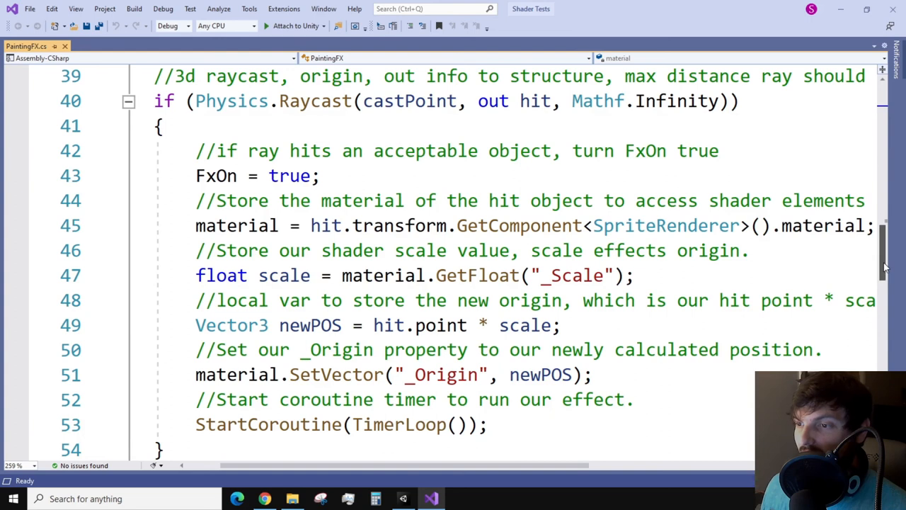
pyautogui.scroll(-3)
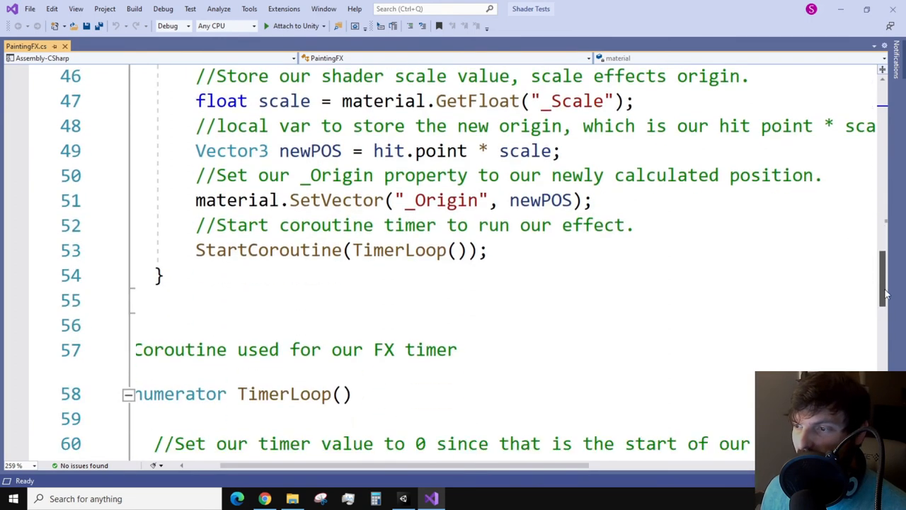
pyautogui.scroll(-3)
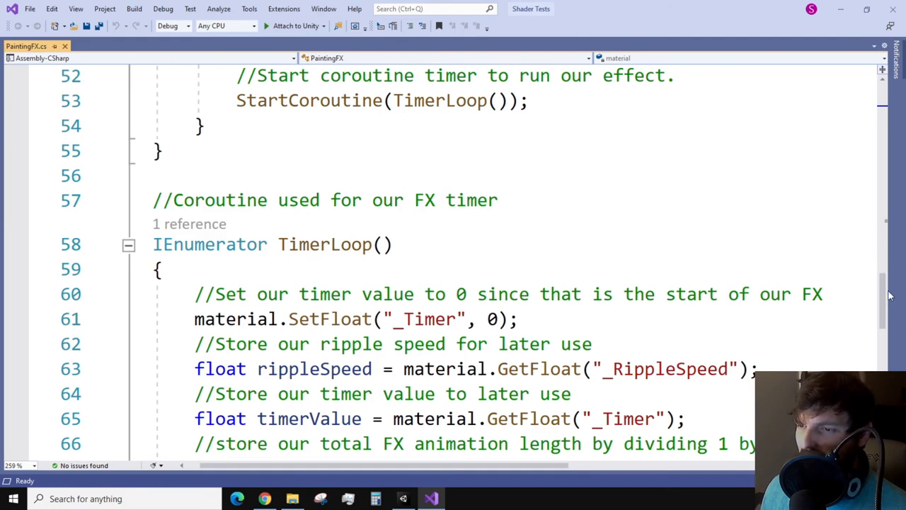
pyautogui.scroll(-3)
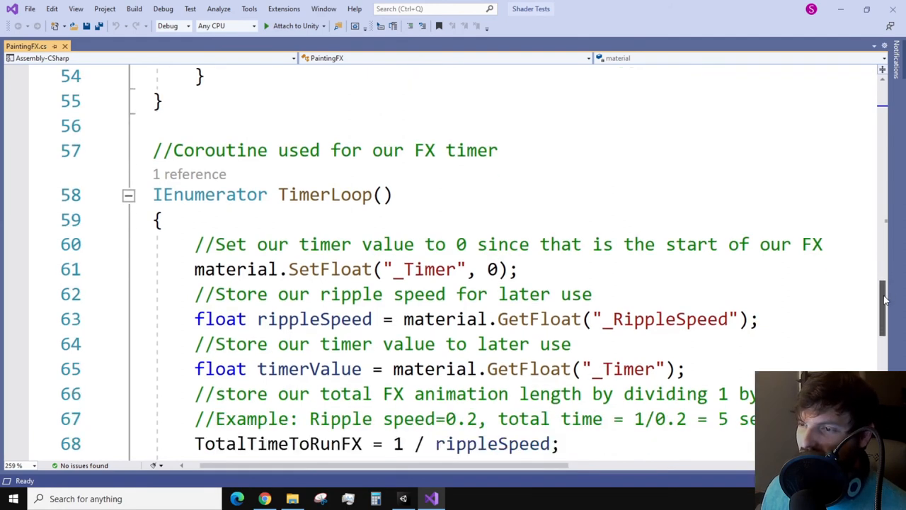
pyautogui.scroll(-3)
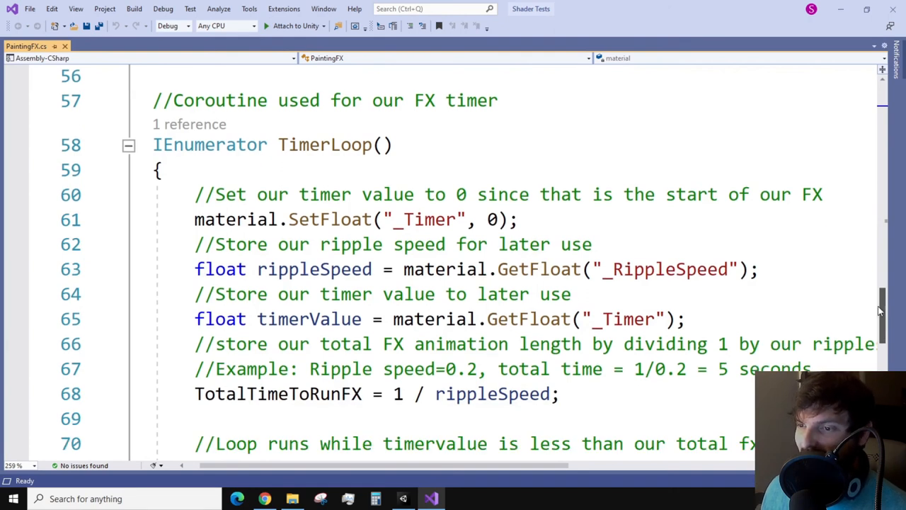
pyautogui.scroll(-3)
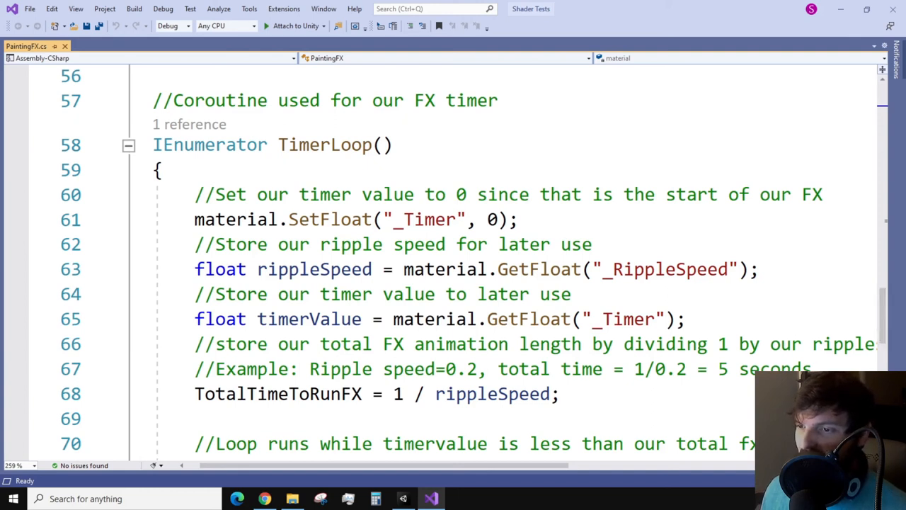
pyautogui.moveTo(714, 418)
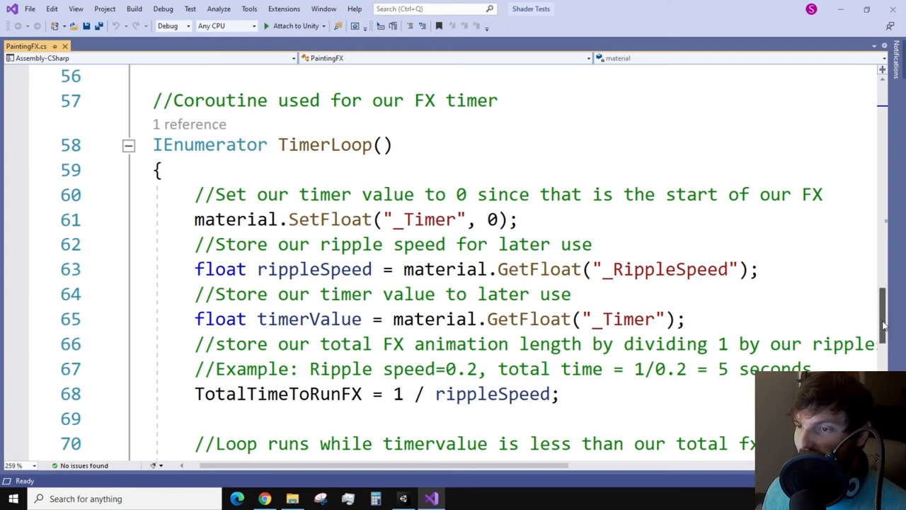
pyautogui.scroll(-3)
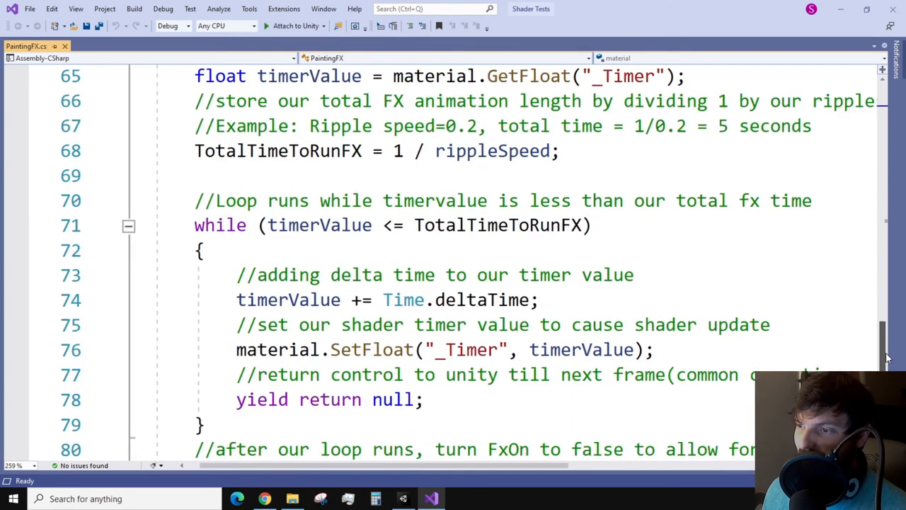
pyautogui.scroll(-3)
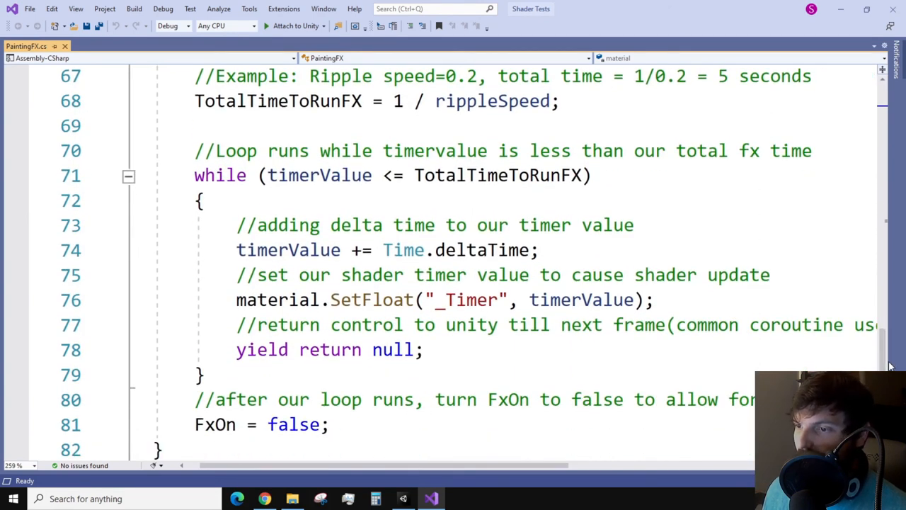
pyautogui.scroll(-3)
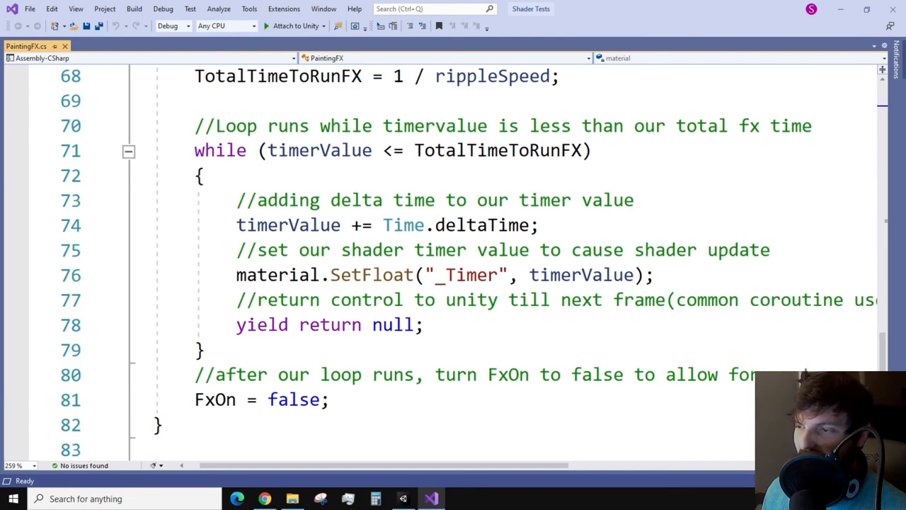
pyautogui.moveTo(730, 416)
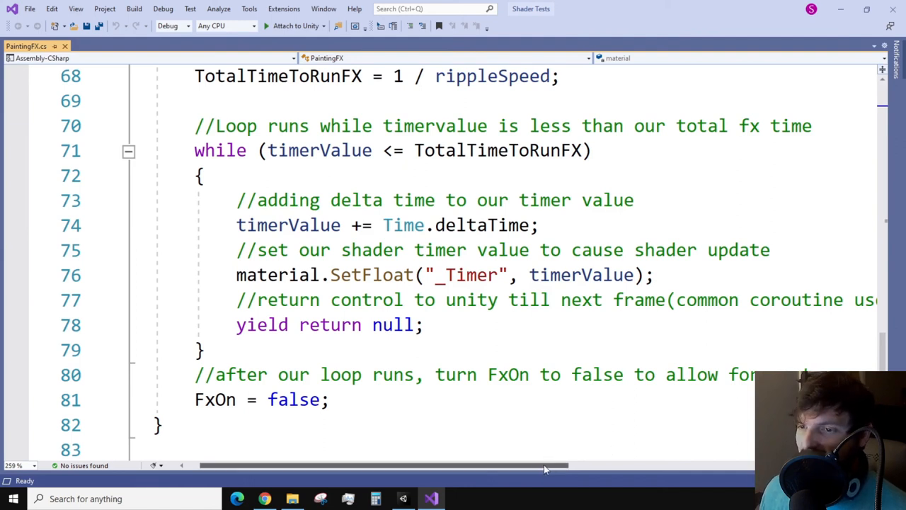
pyautogui.hscroll(-3)
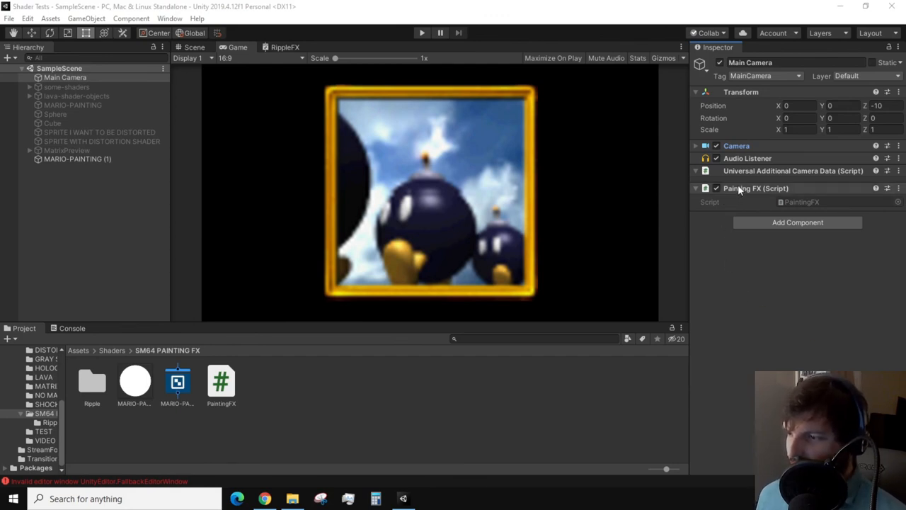
# - Select MARIO-PAINTING (1) and check its RippleFX Scale 0.2 and RippleSpeed 0.2 values
pyautogui.click(695, 187)
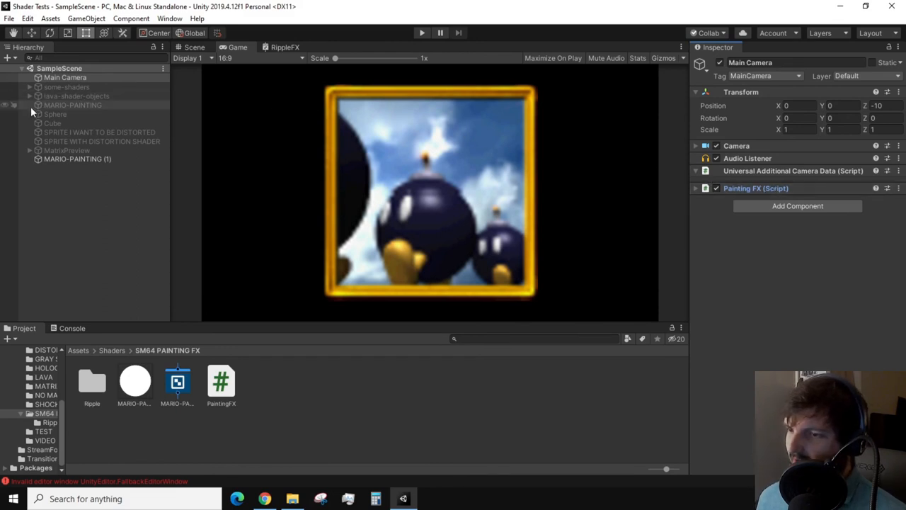
pyautogui.click(60, 77)
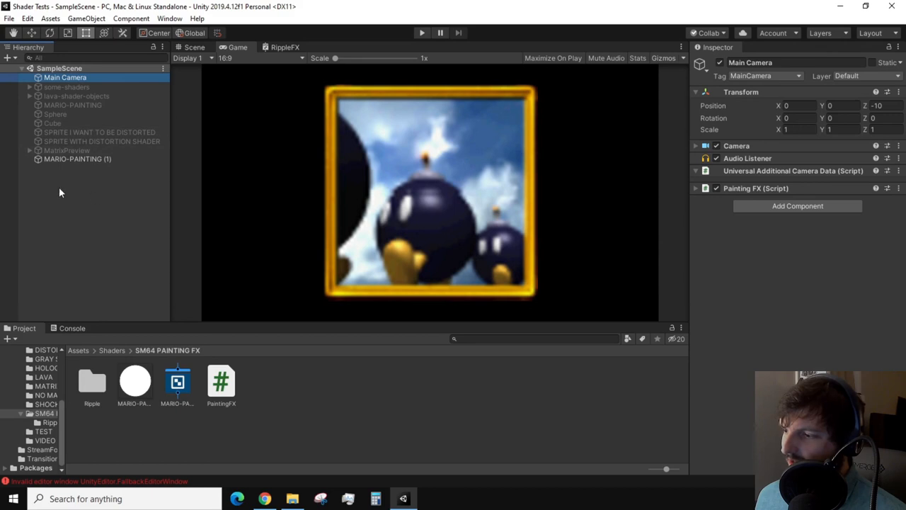
pyautogui.click(77, 158)
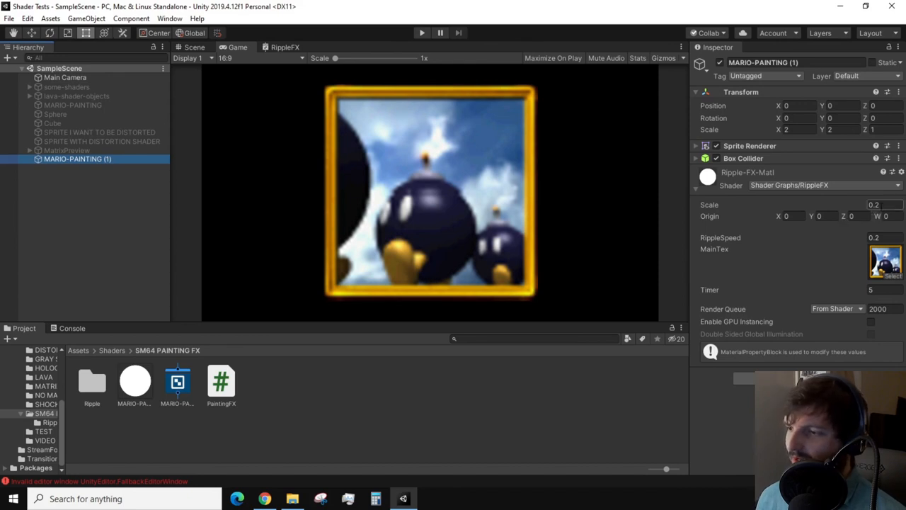
pyautogui.click(878, 204)
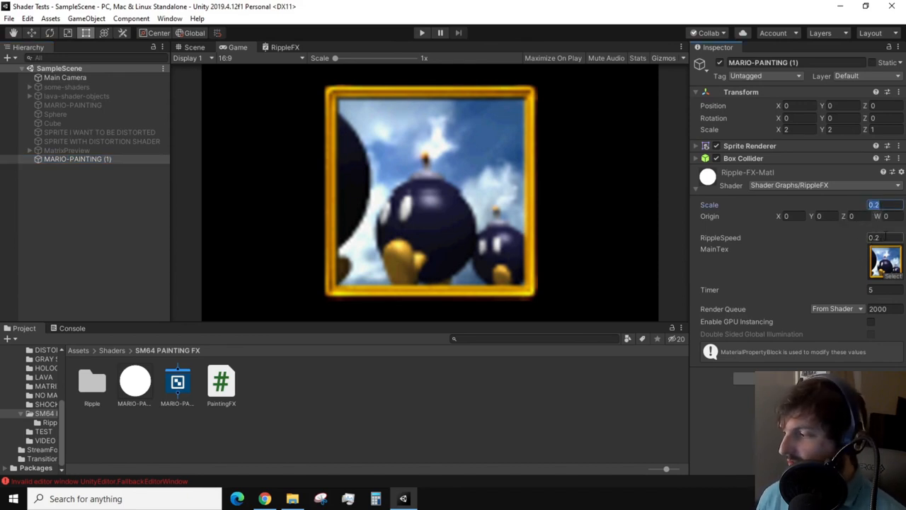
pyautogui.click(878, 238)
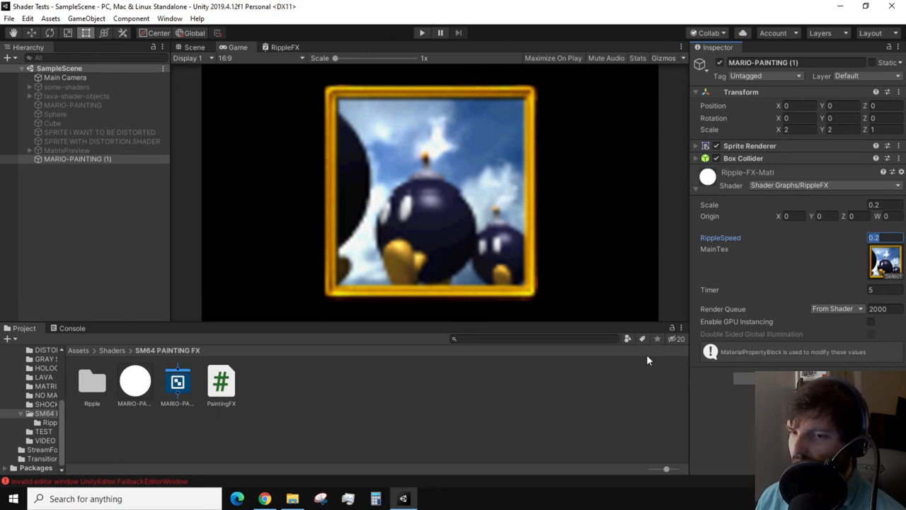
pyautogui.moveTo(317, 256)
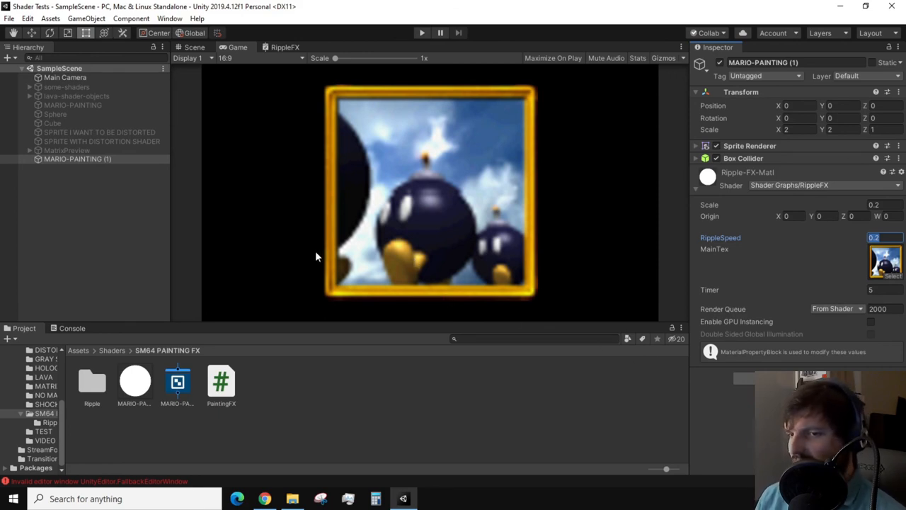
pyautogui.moveTo(643, 148)
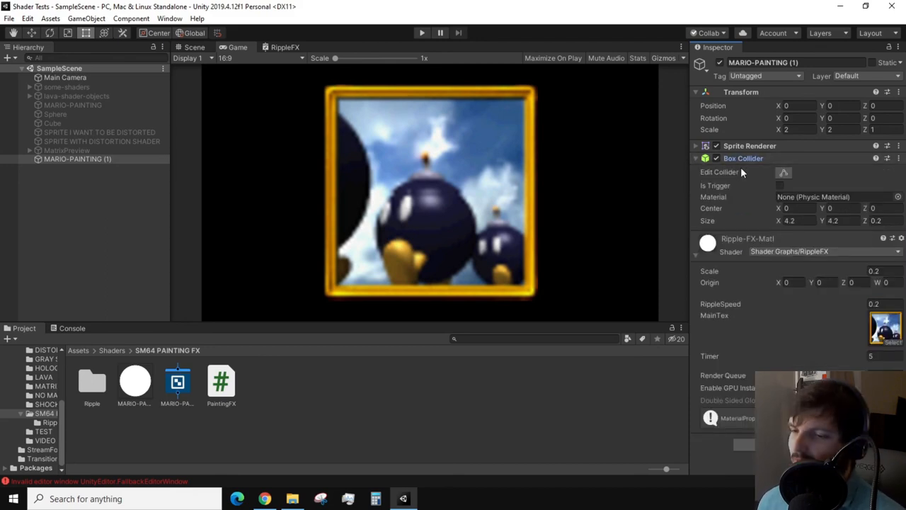
pyautogui.click(419, 33)
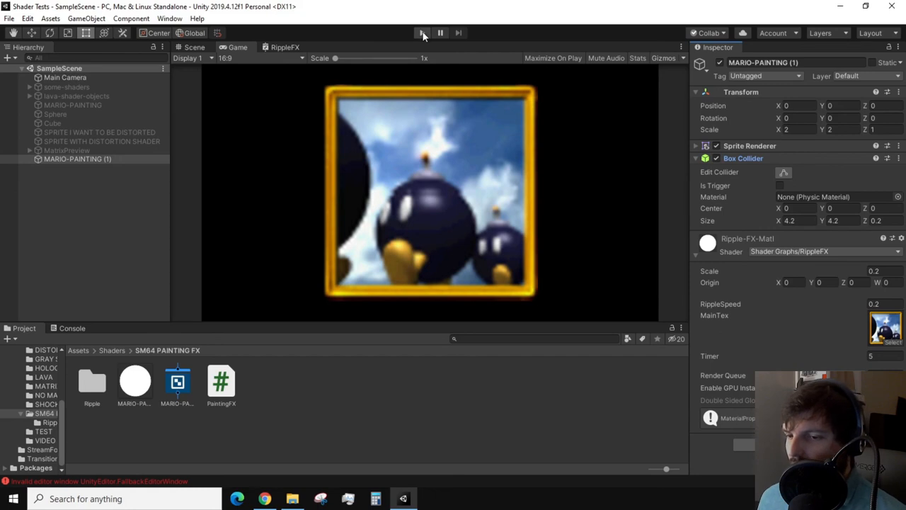
pyautogui.click(420, 33)
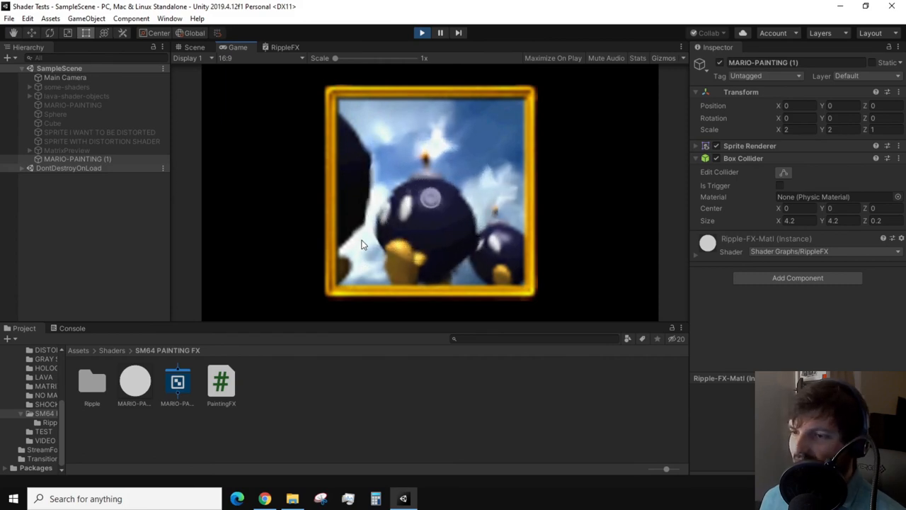
pyautogui.click(360, 244)
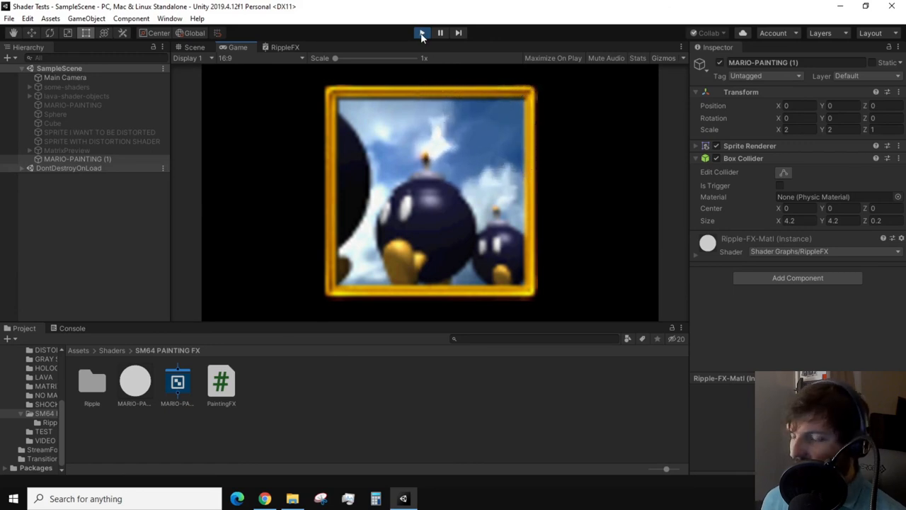
pyautogui.click(419, 33)
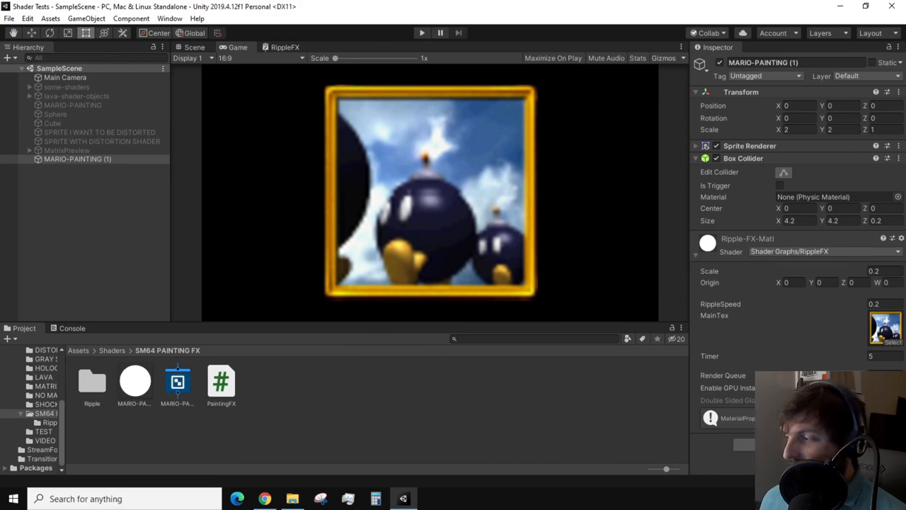